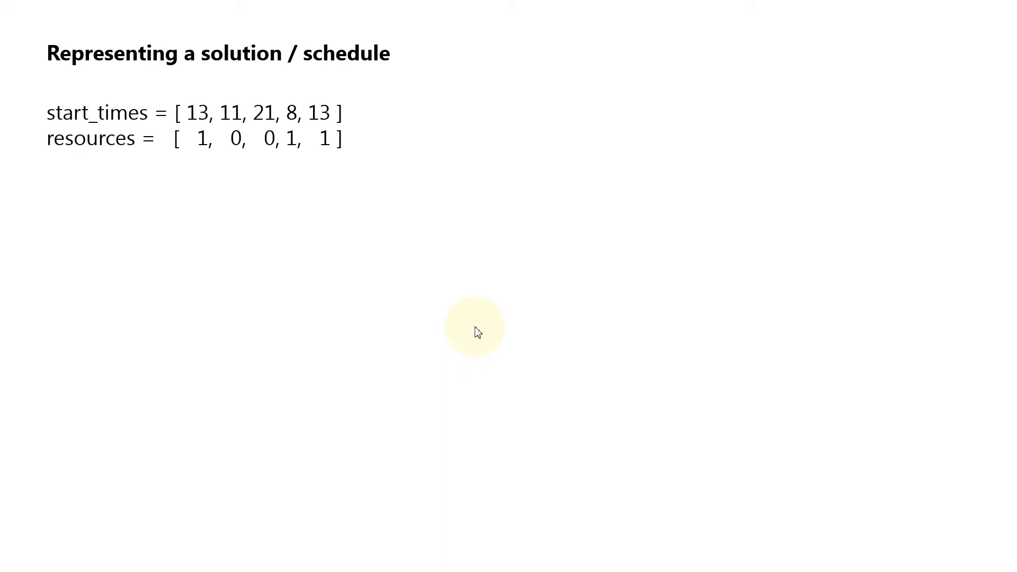
mouse_move(102, 160)
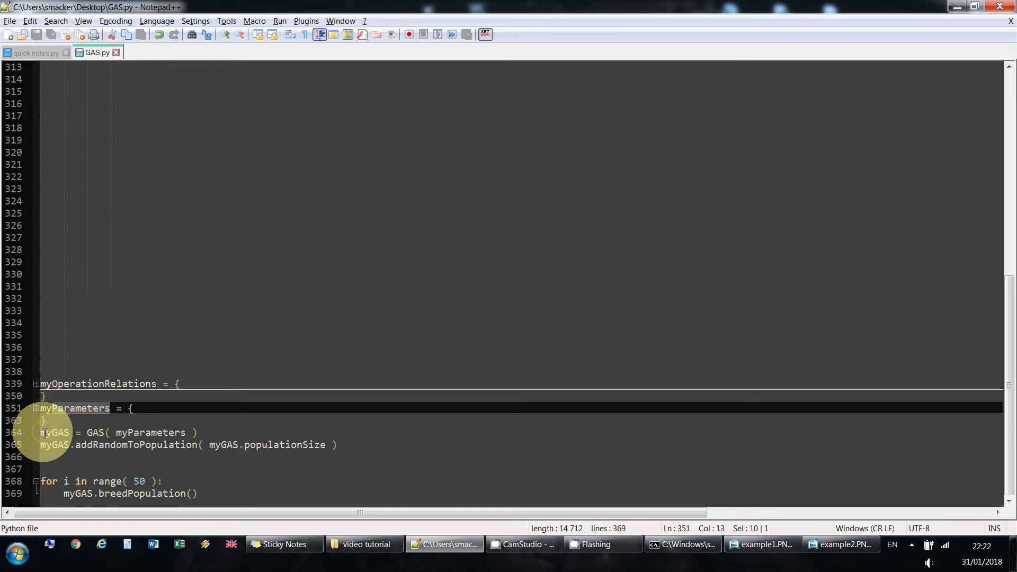
Walk through the GAS creation, random population and breedPopulation lines, then scroll to the class outline
left_click(116, 433)
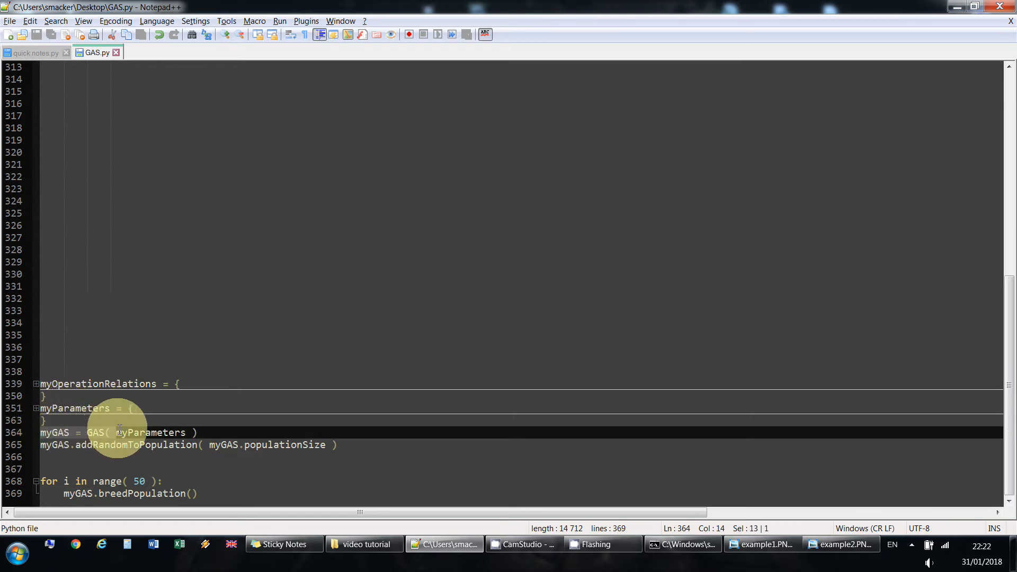
left_click(76, 444)
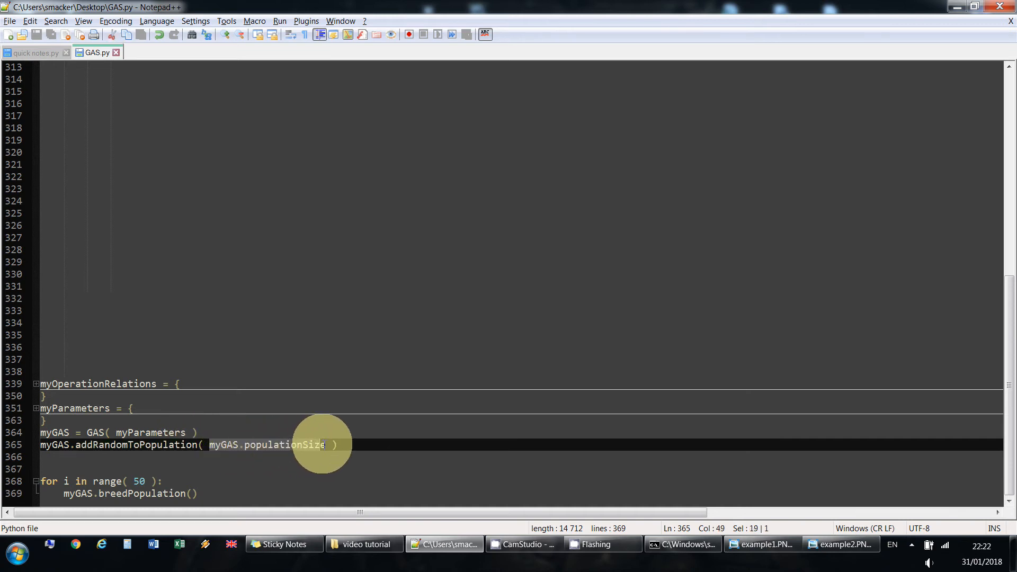
mouse_move(101, 467)
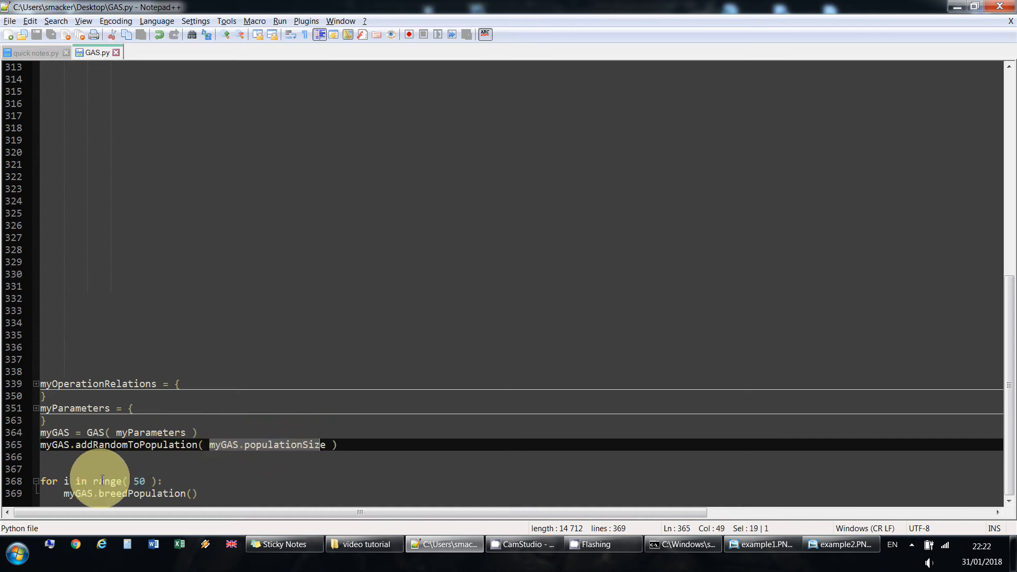
left_click(97, 493)
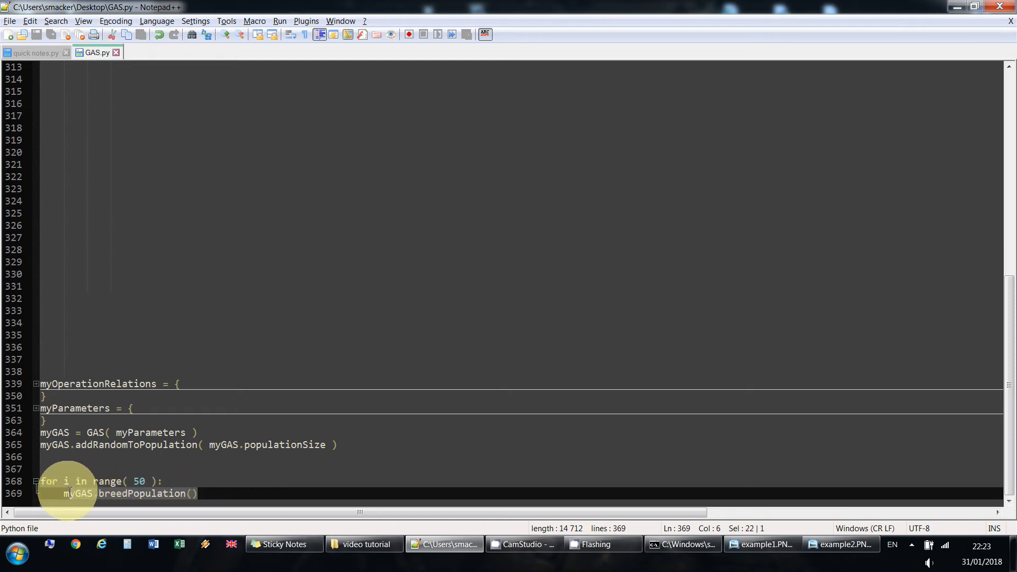
left_click(121, 494)
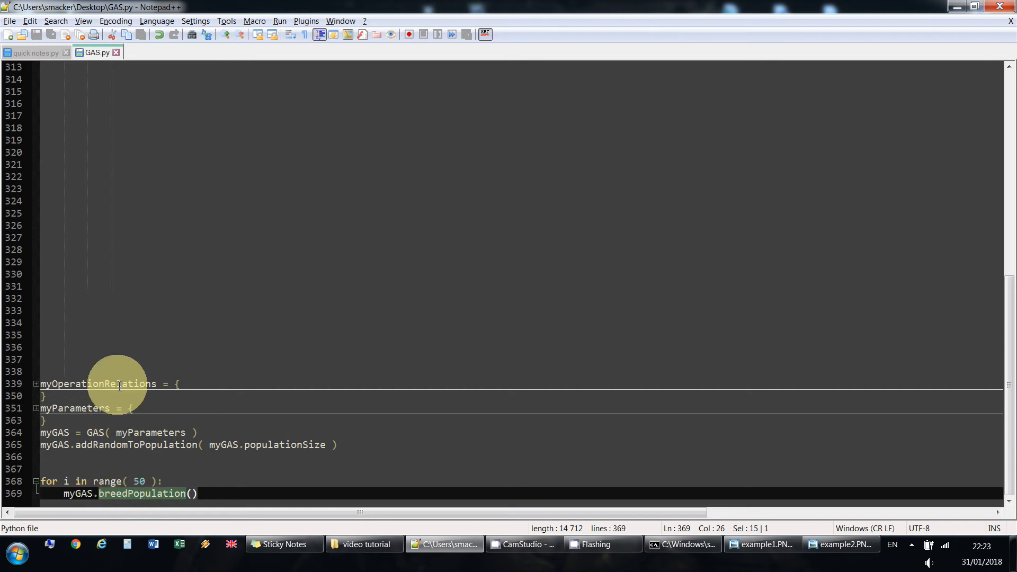
scroll("up", 3)
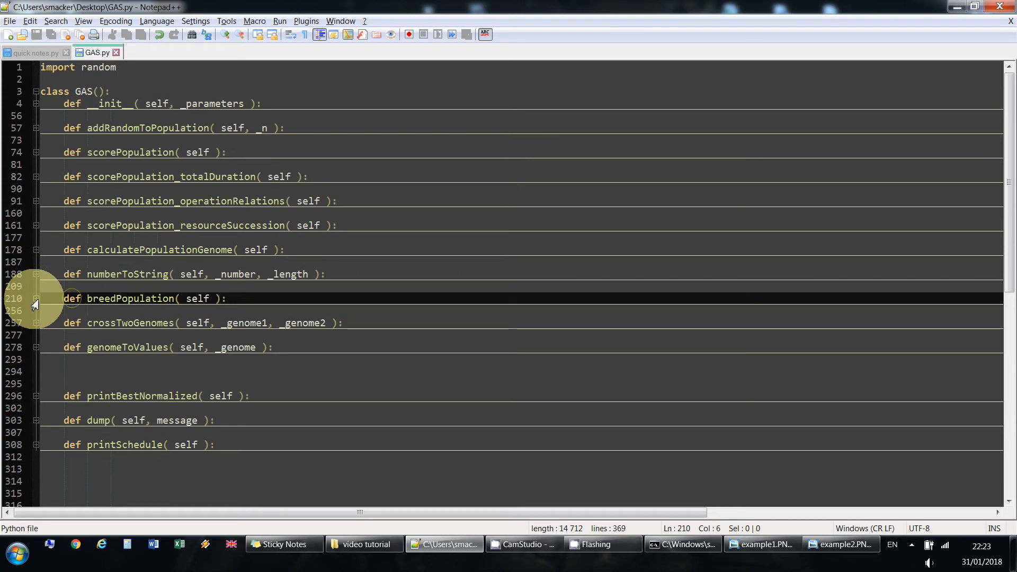
Unfold breedPopulation and point out its scorePopulation call and survivor removal lines
left_click(37, 298)
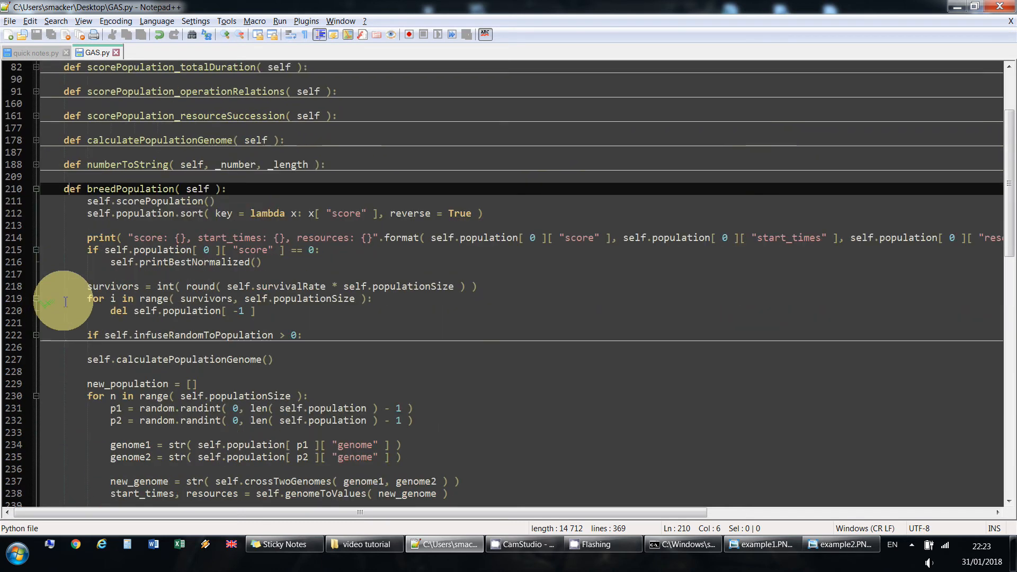
scroll("down", 3)
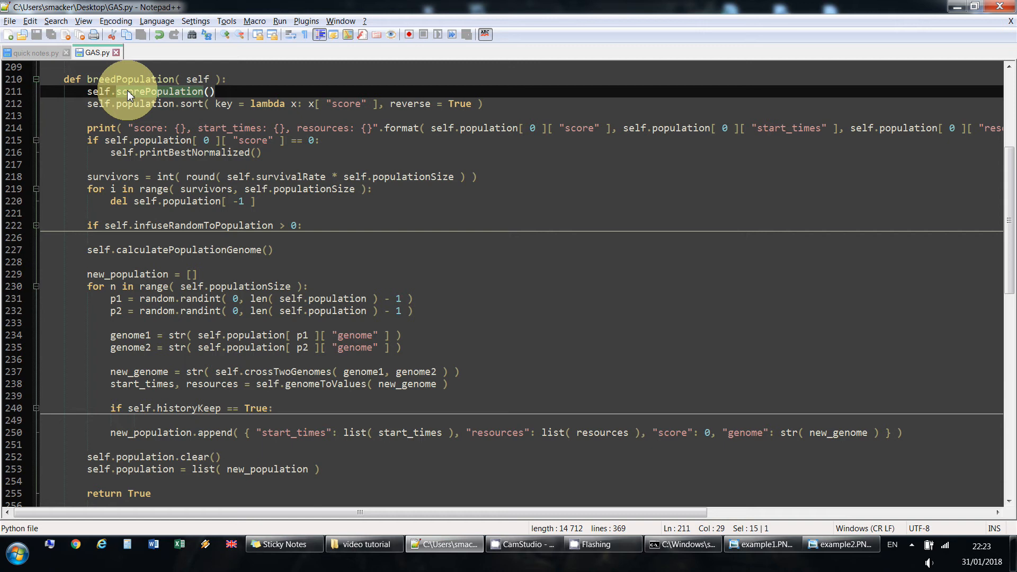
mouse_move(128, 102)
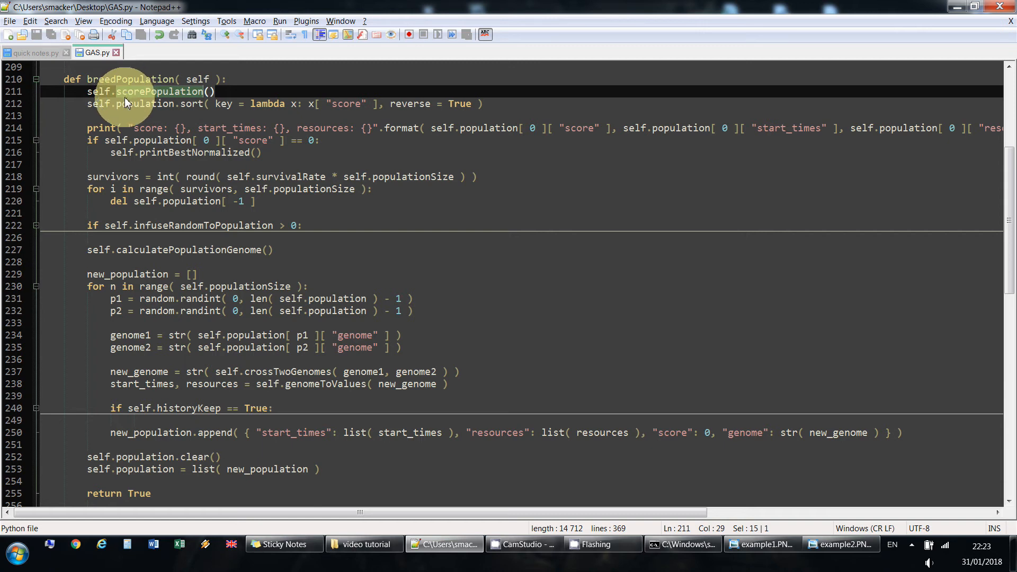
left_click(144, 104)
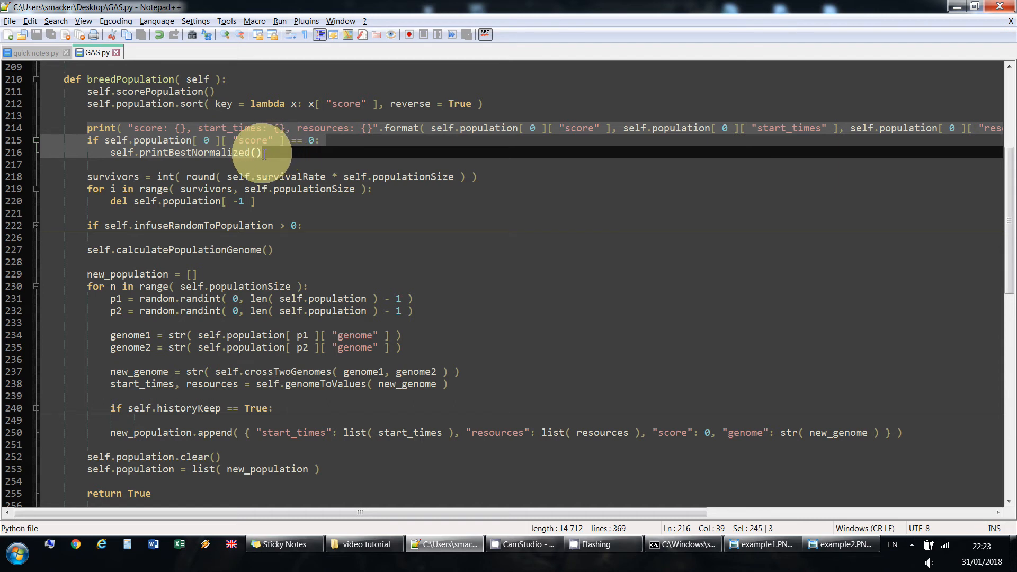
mouse_move(110, 201)
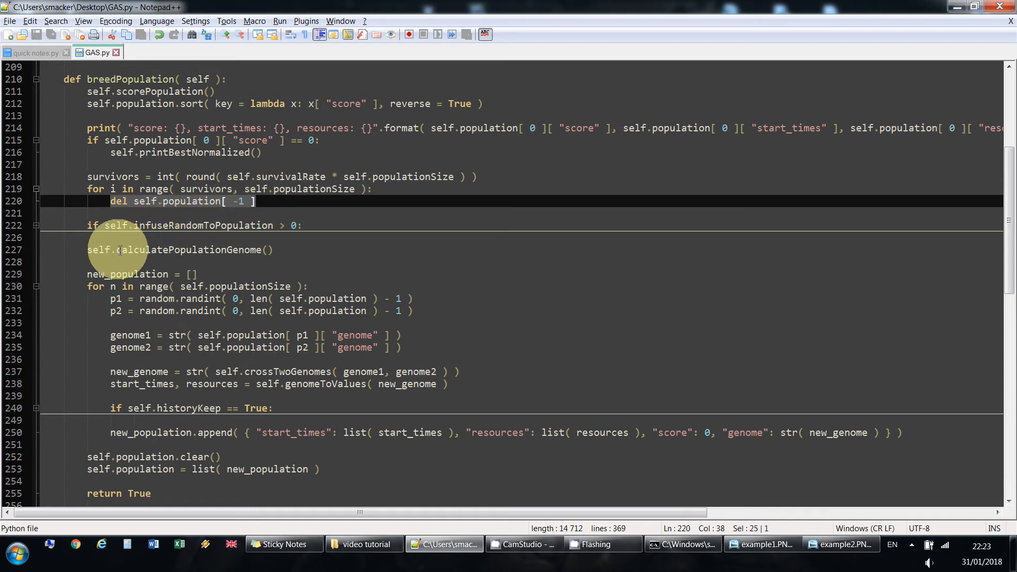
left_click(181, 249)
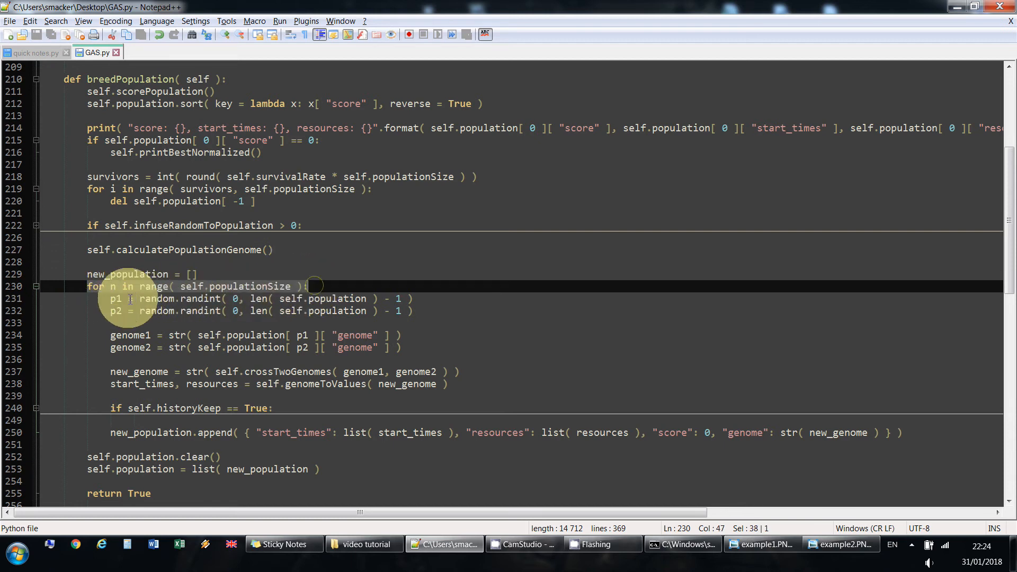
left_click(117, 298)
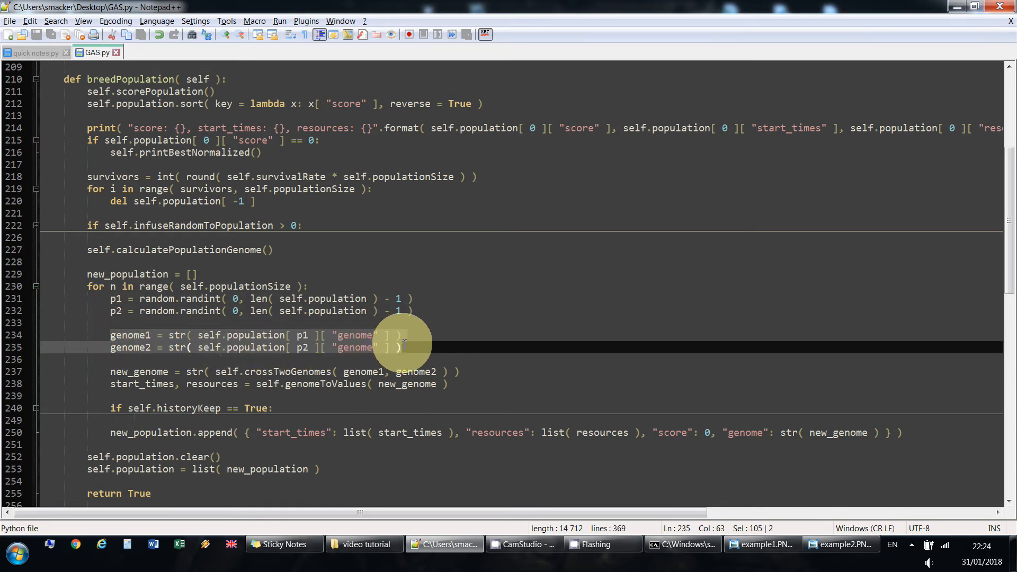
mouse_move(136, 376)
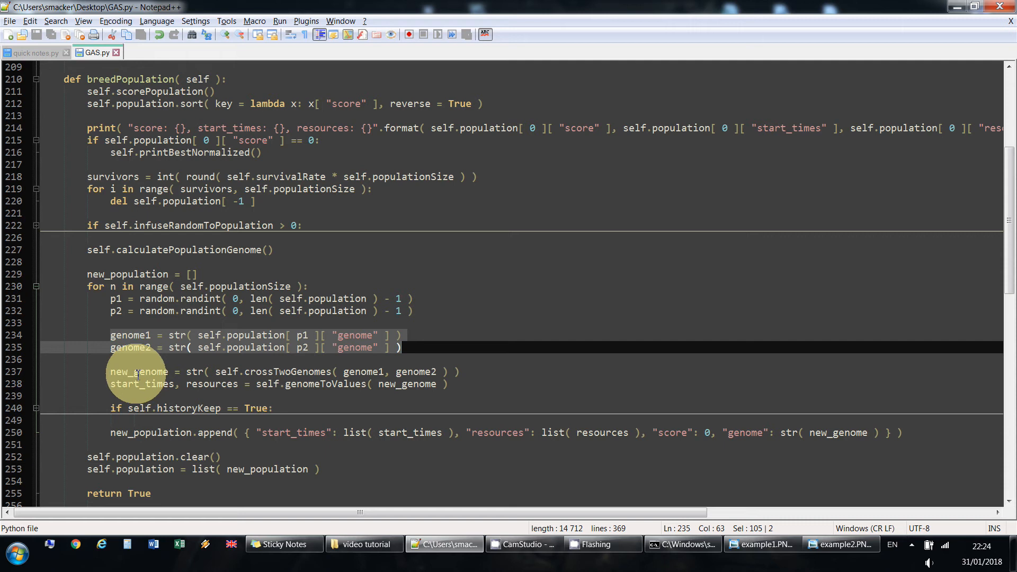
mouse_move(247, 376)
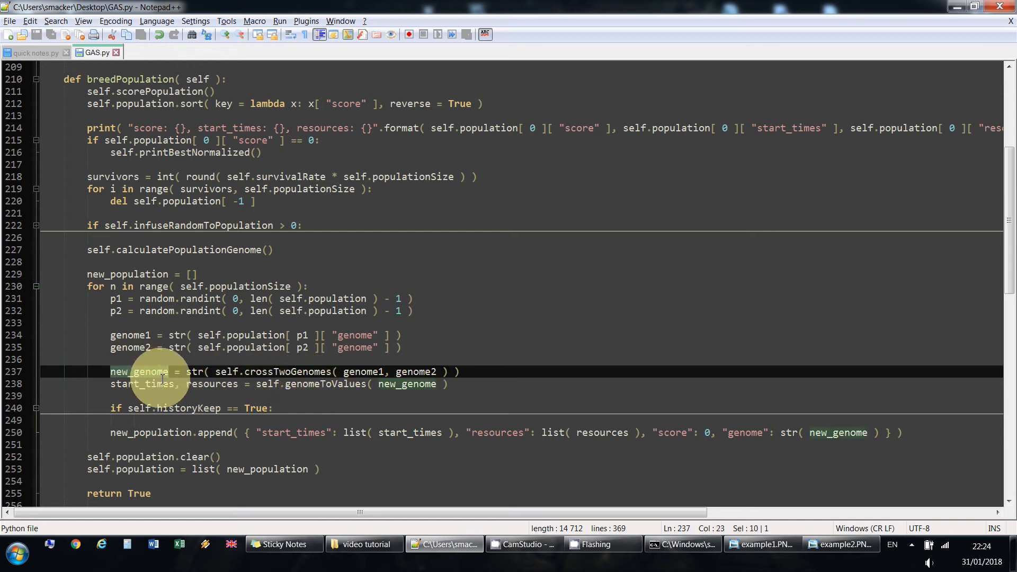
left_click(406, 384)
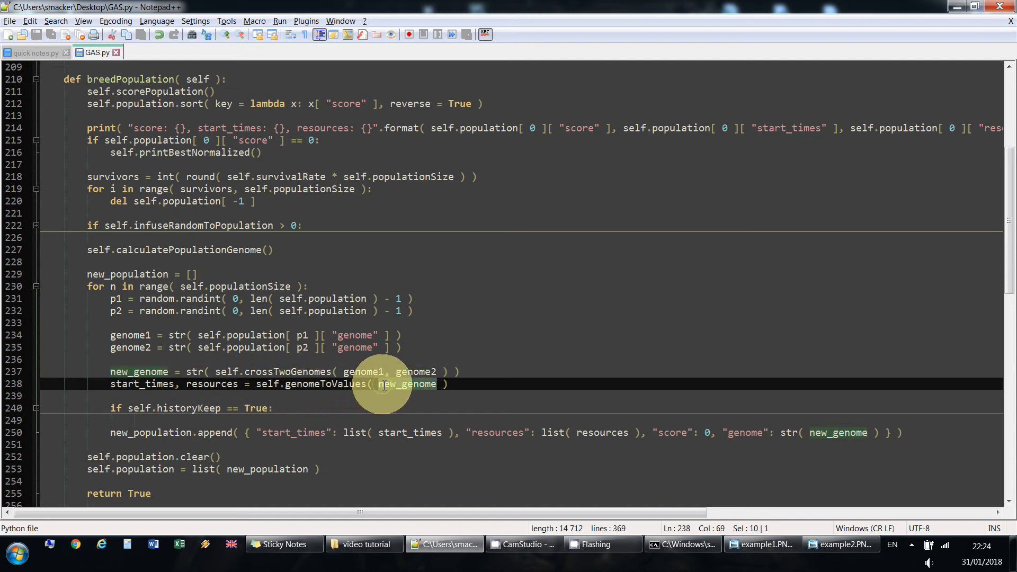
mouse_move(286, 383)
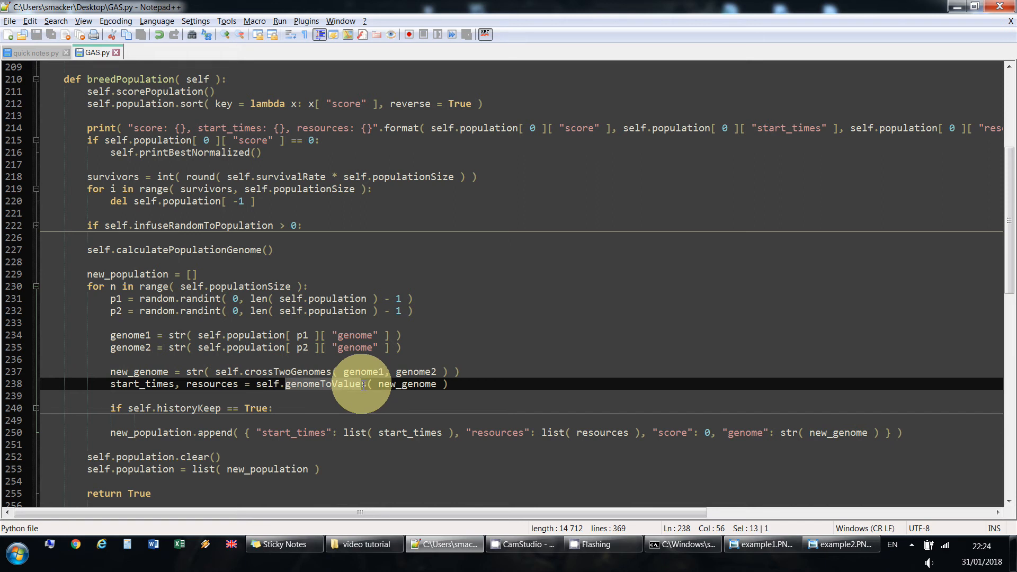
mouse_move(159, 384)
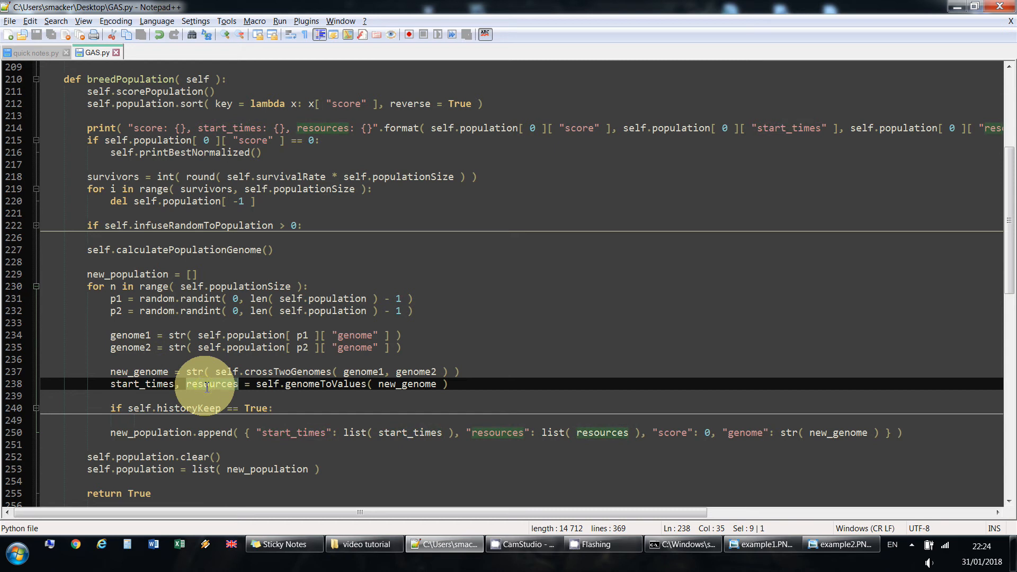
left_click(164, 433)
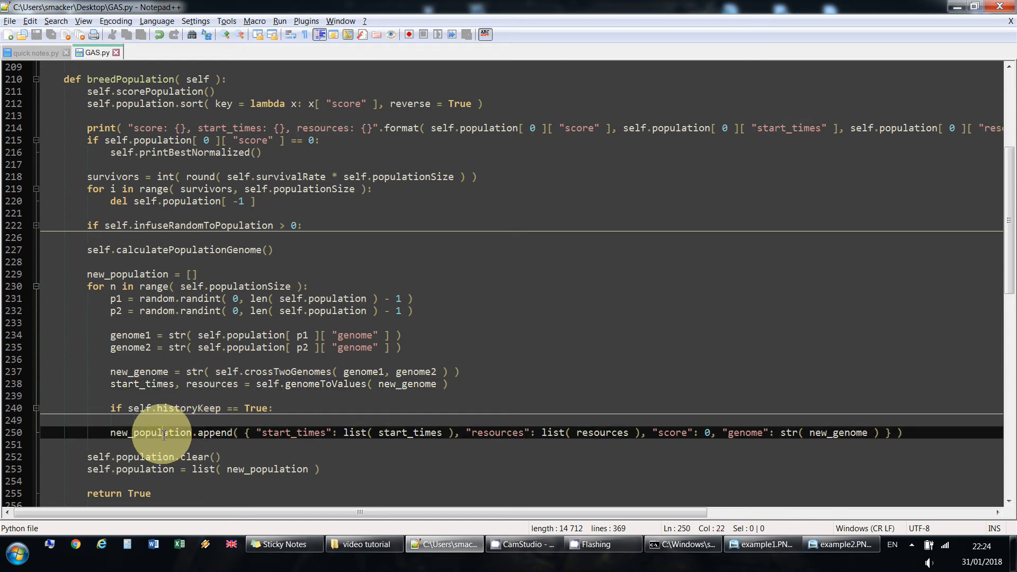
double_click(154, 432)
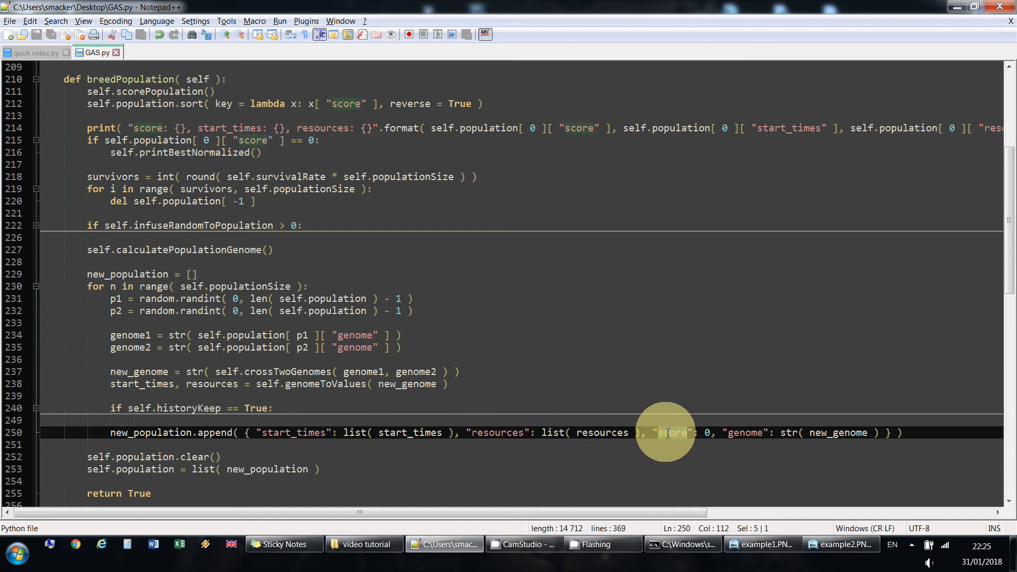
mouse_move(739, 433)
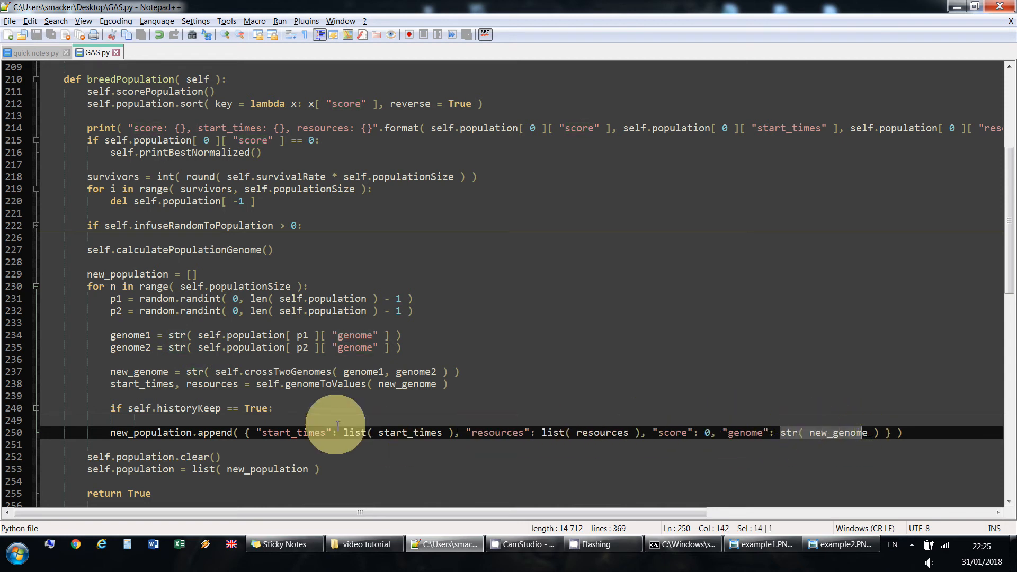
left_click(149, 456)
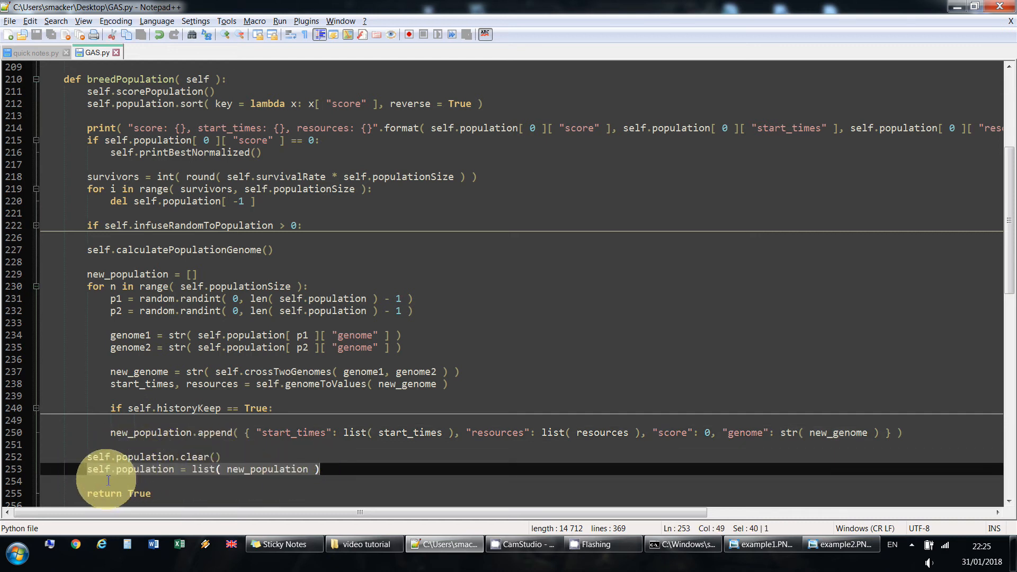
left_click(151, 493)
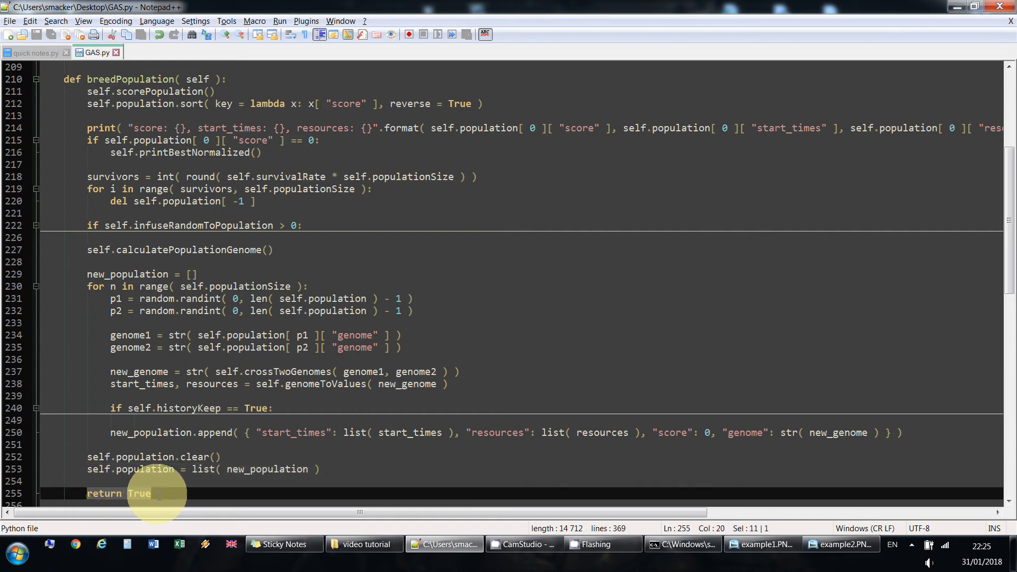
Scroll down to the closing script with myOperationRelations and myParameters
scroll("down", 3)
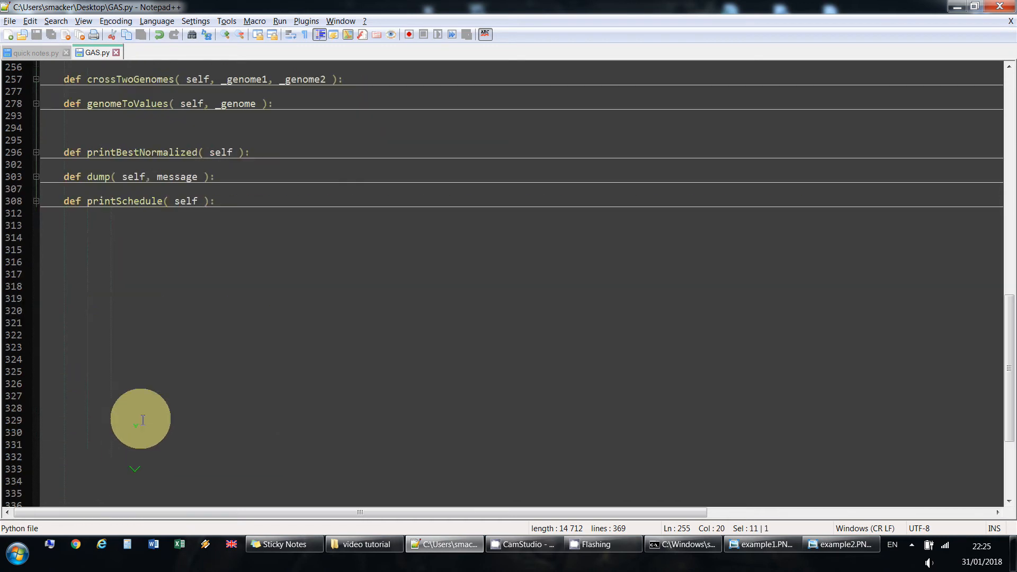
scroll("down", 3)
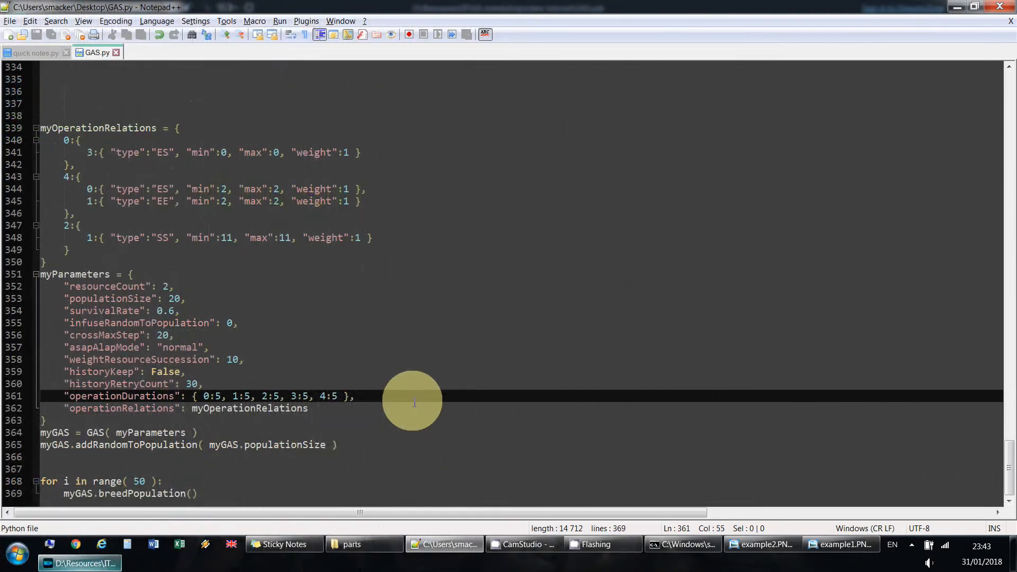
mouse_move(203, 396)
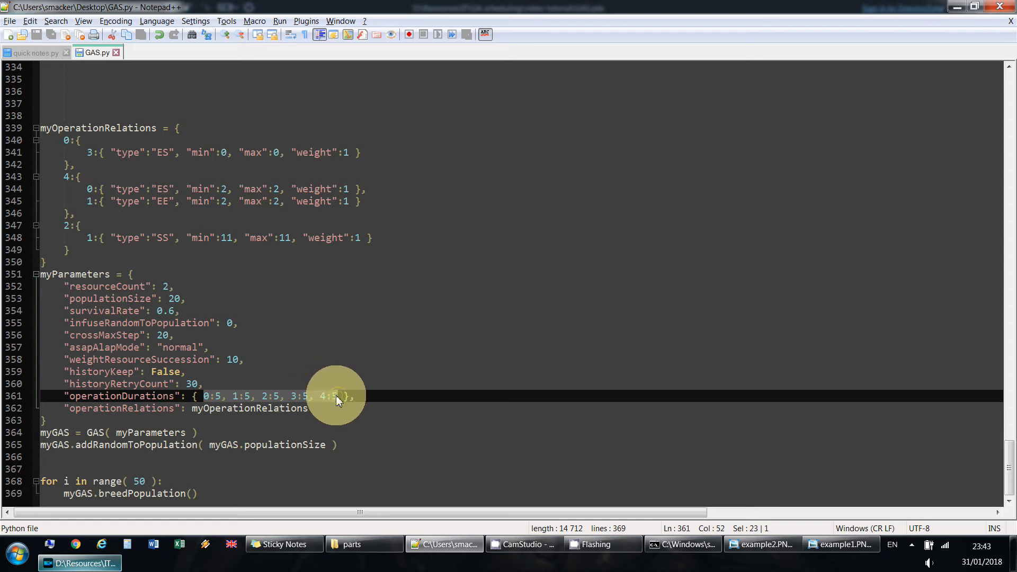
left_click(165, 286)
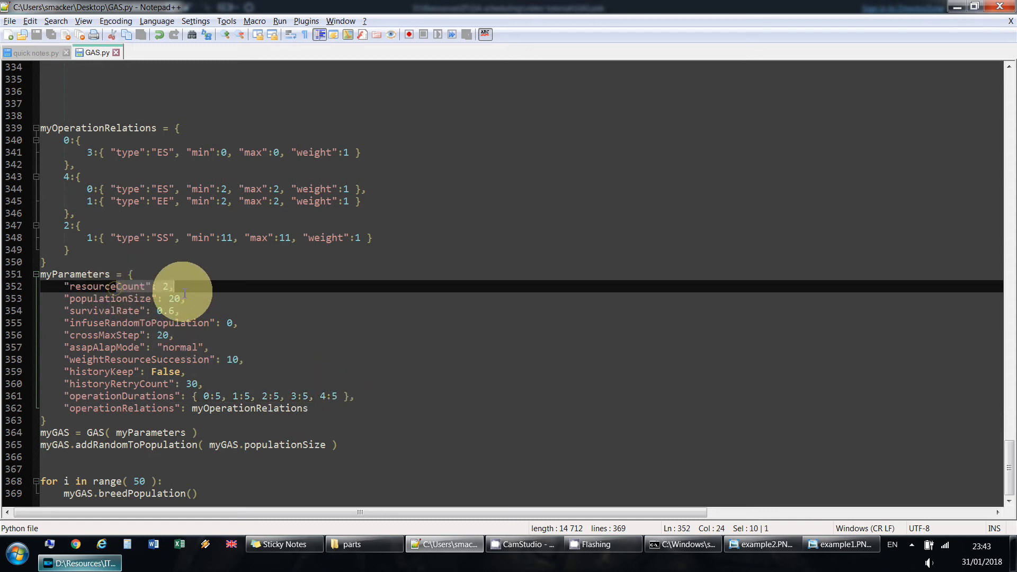
left_click(173, 286)
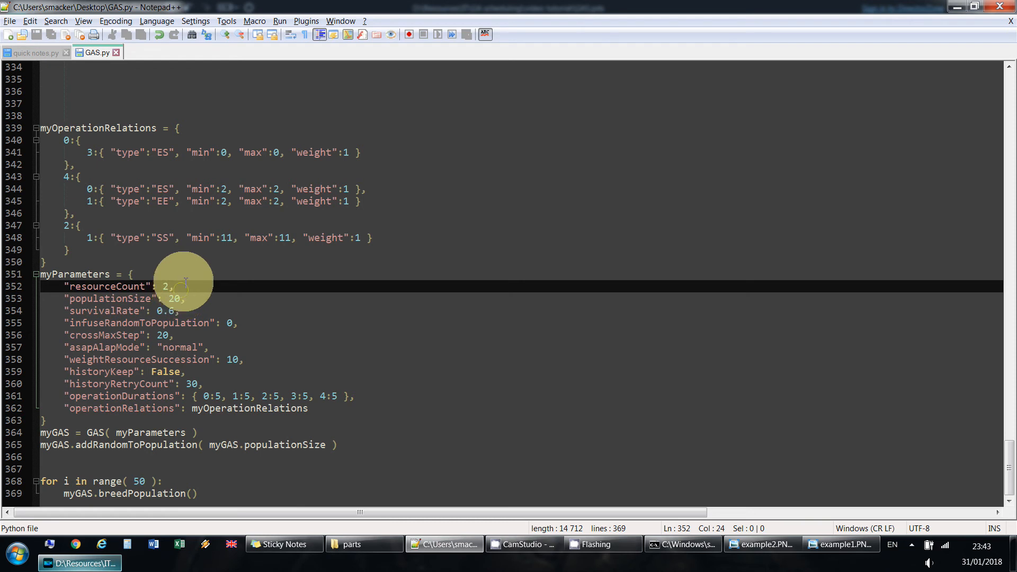
mouse_move(94, 148)
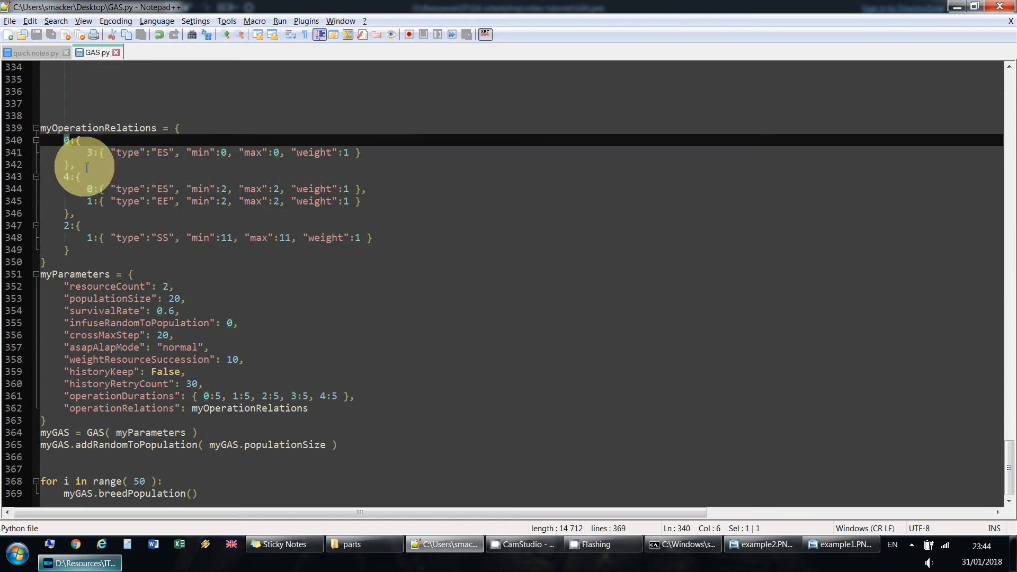
left_click(87, 176)
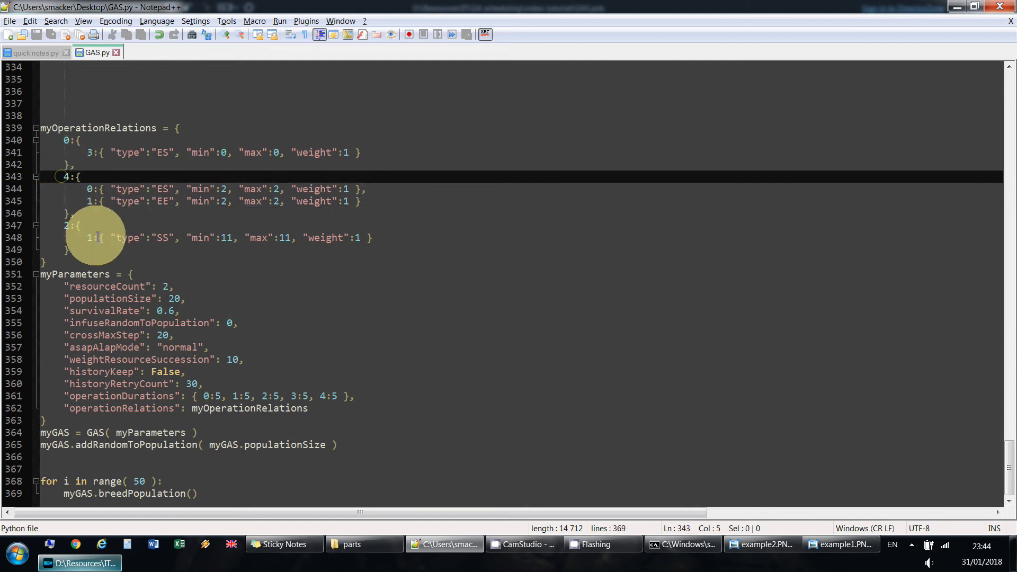
left_click(78, 225)
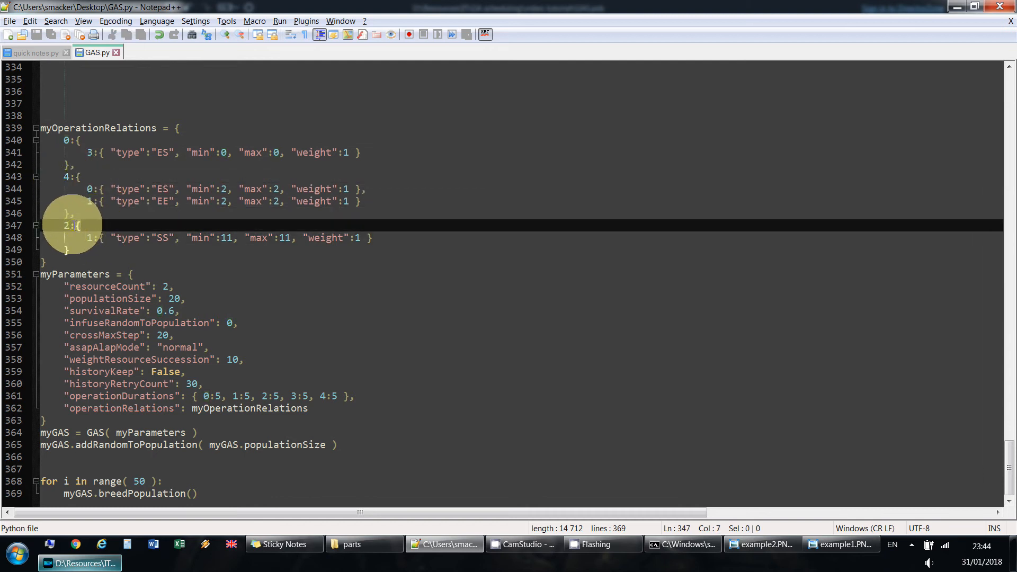
left_click(174, 298)
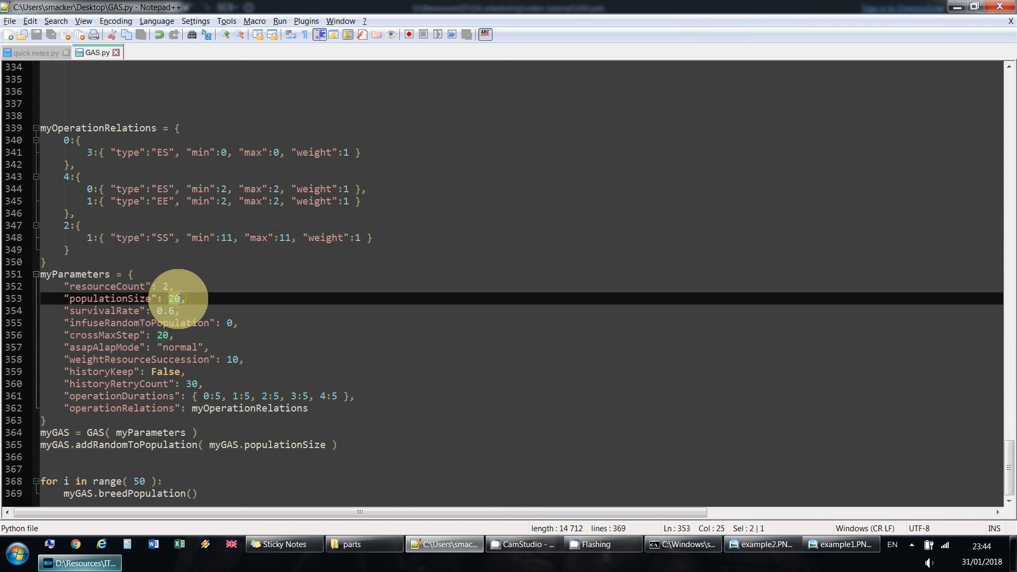
left_click(159, 311)
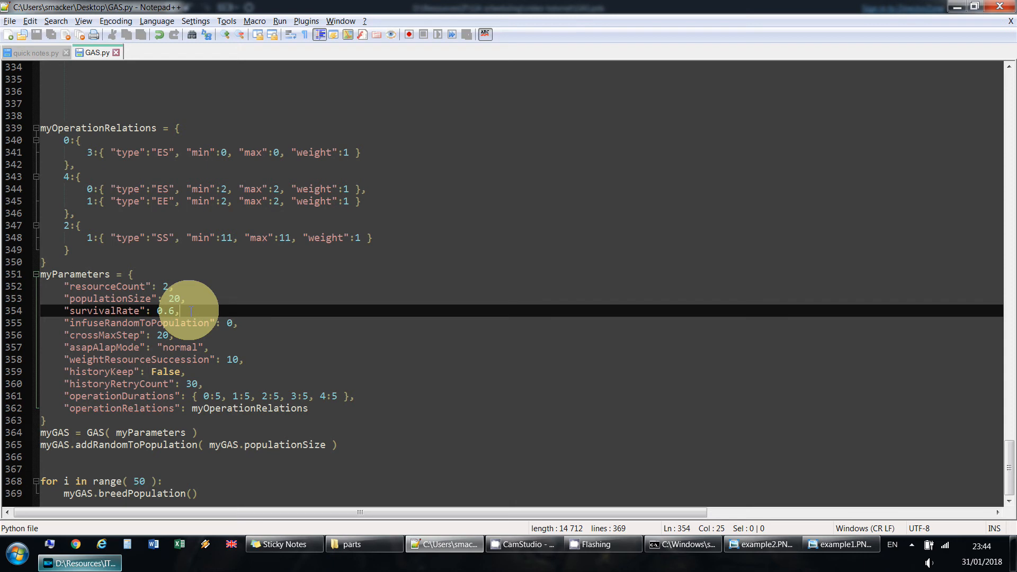
mouse_move(612, 460)
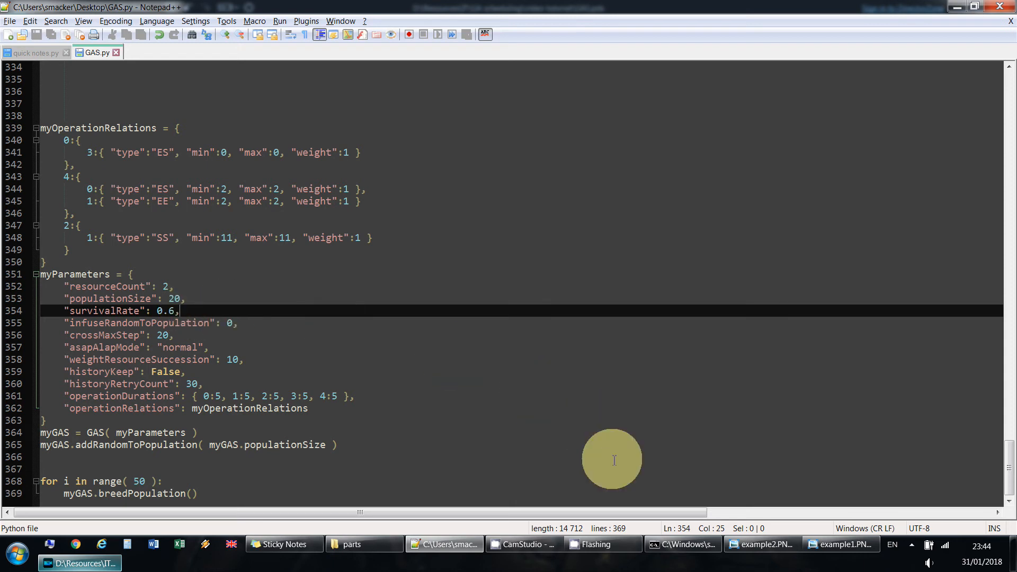
left_click(682, 543)
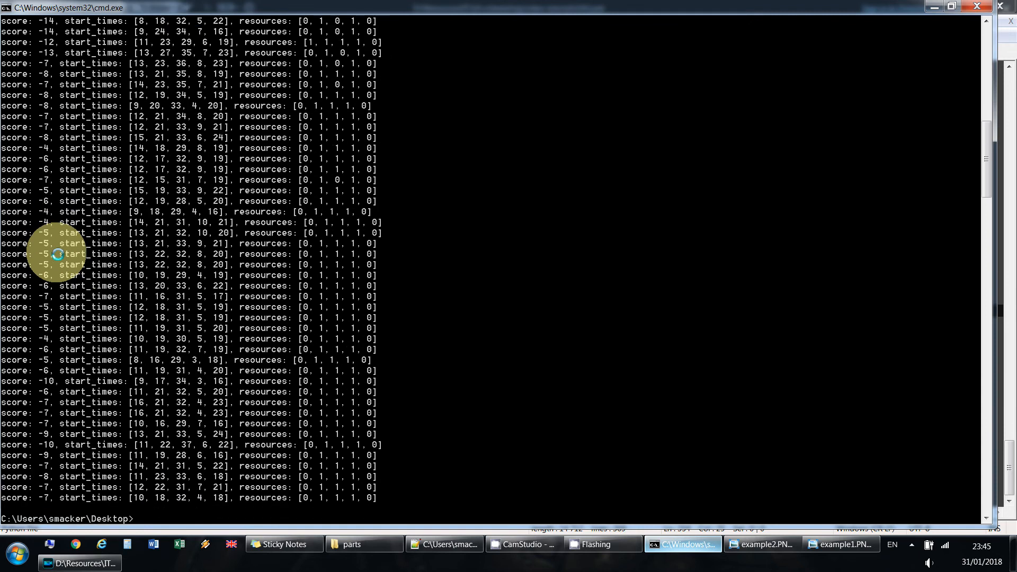
mouse_move(62, 249)
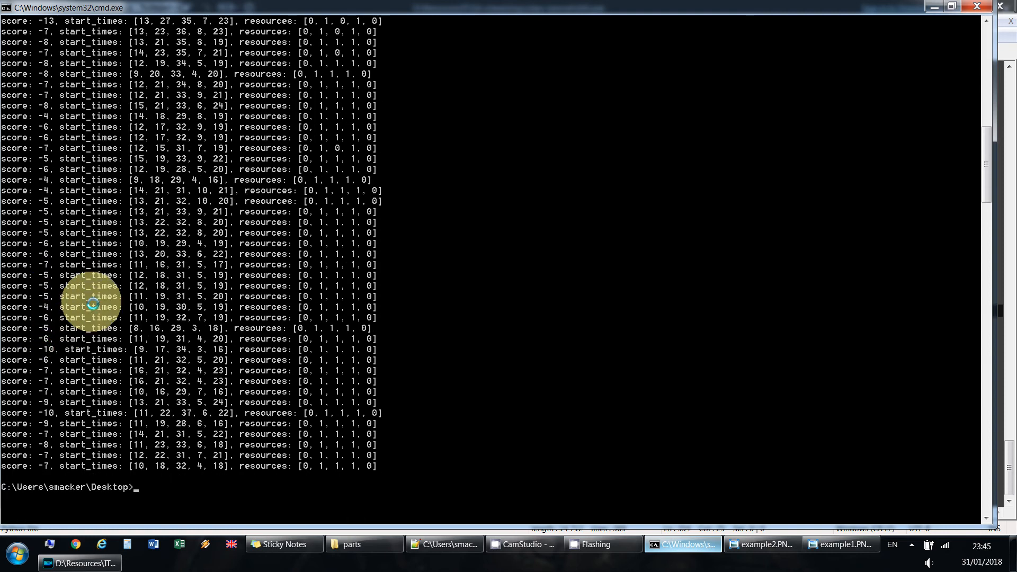
Scroll through the rerun's schedule scores, then switch back to GAS.py in Notepad++
scroll("down", 3)
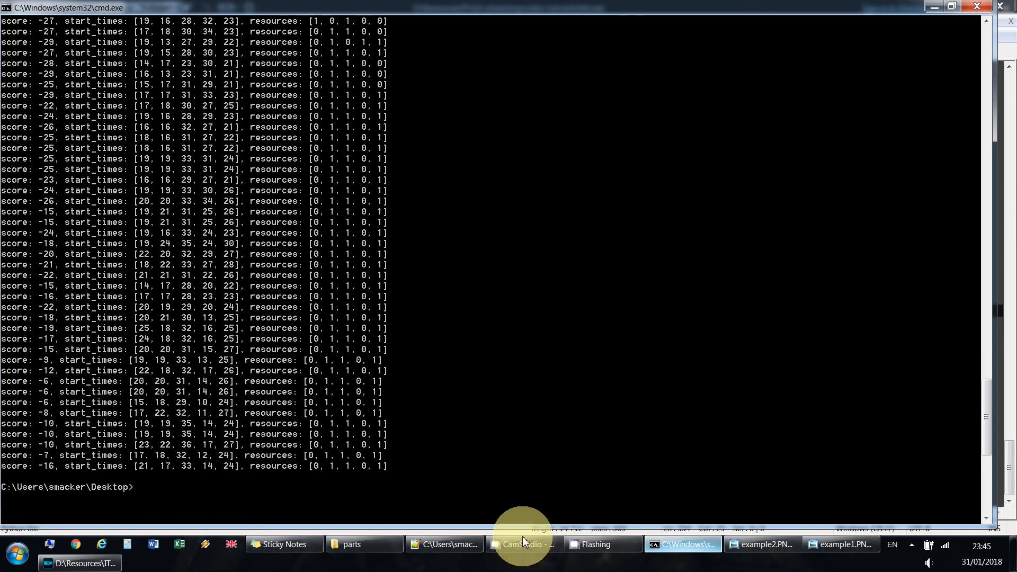
left_click(444, 543)
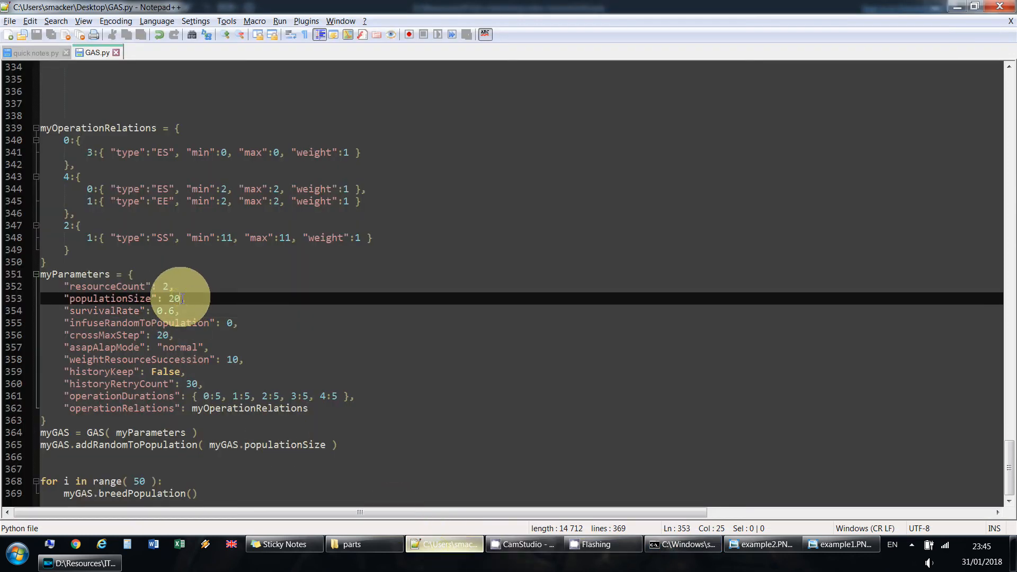
type("0")
left_click(521, 310)
type("2")
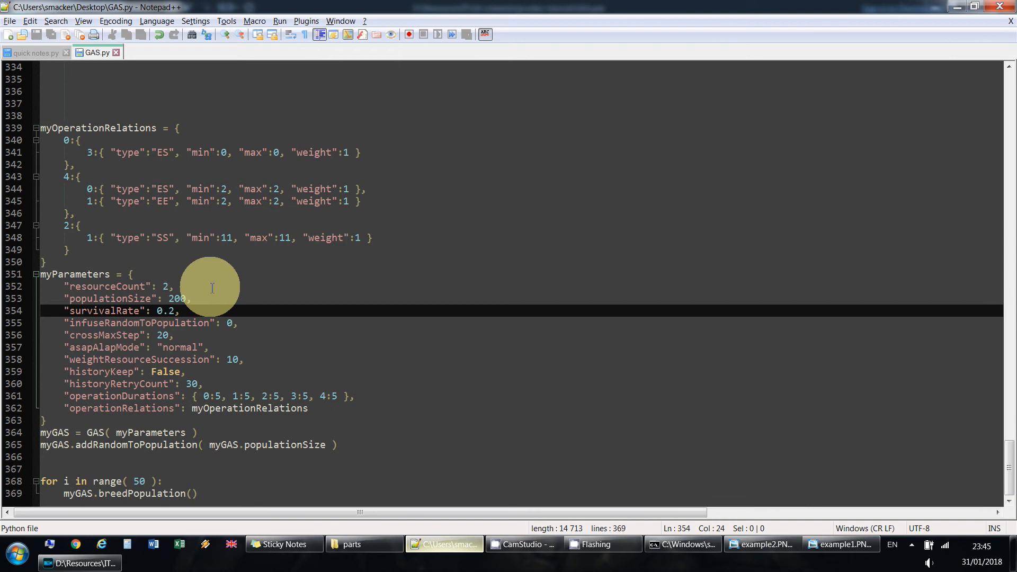
Switch to Command Prompt to run the scheduler with populationSize 200 and survivalRate 0.2
left_click(683, 543)
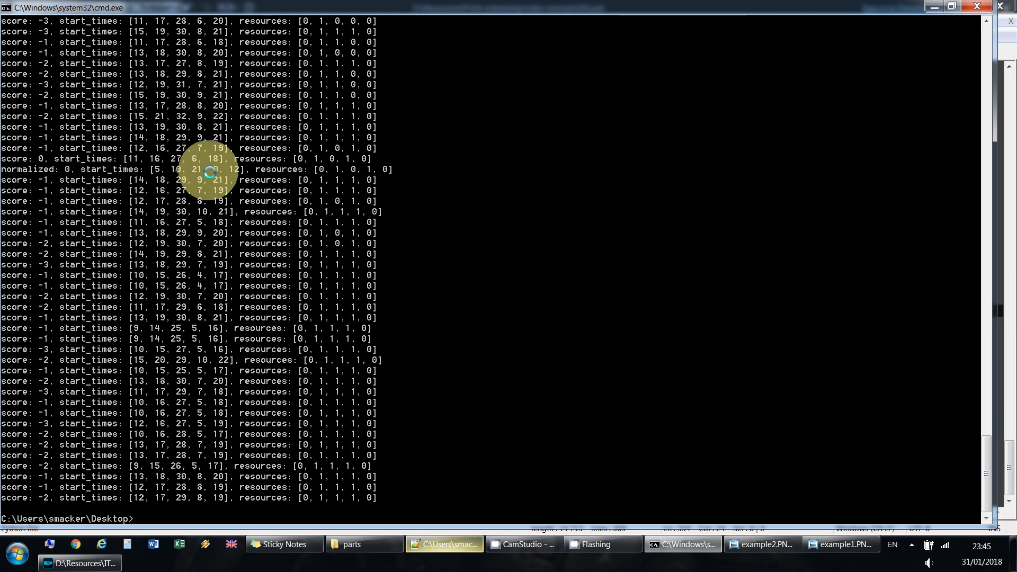
mouse_move(699, 445)
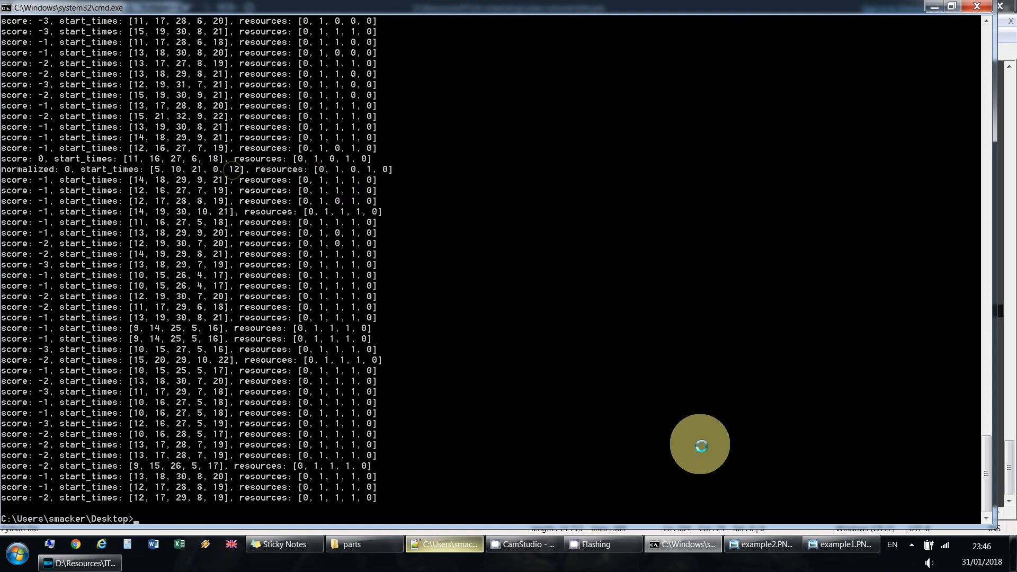
View the example1.PNG diagram, then return to the zero-score scheduler output
left_click(841, 543)
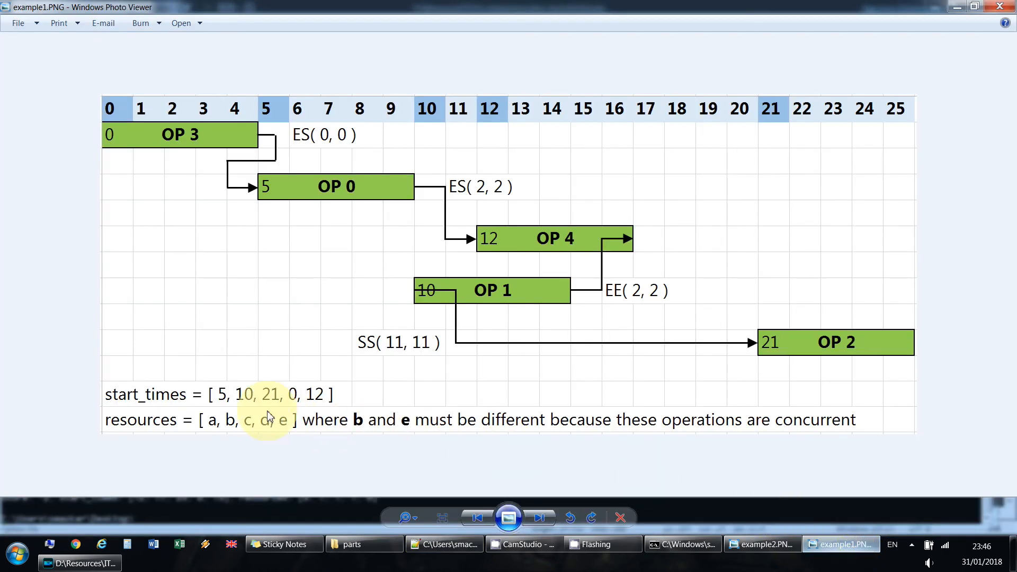
mouse_move(366, 395)
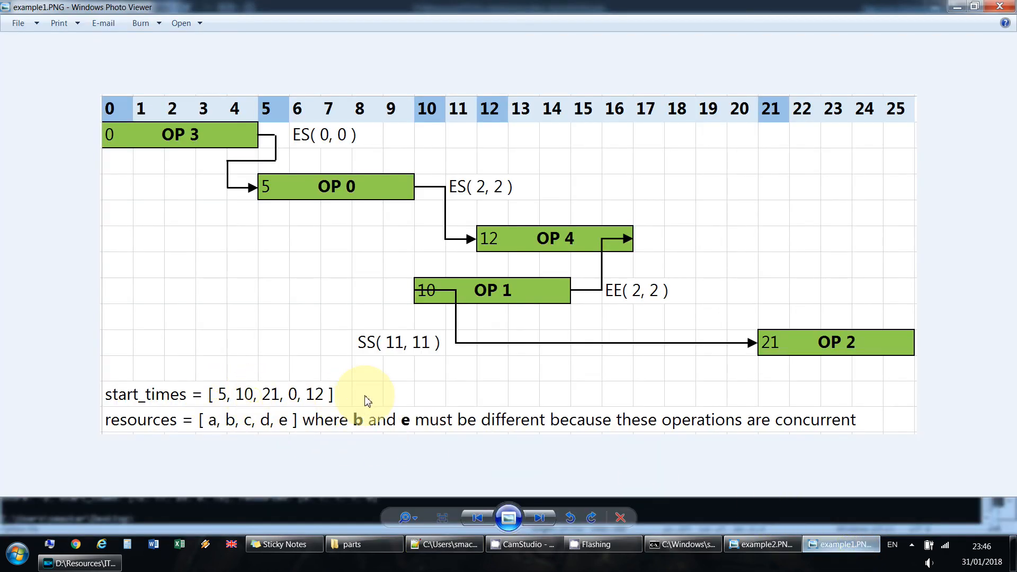
mouse_move(457, 408)
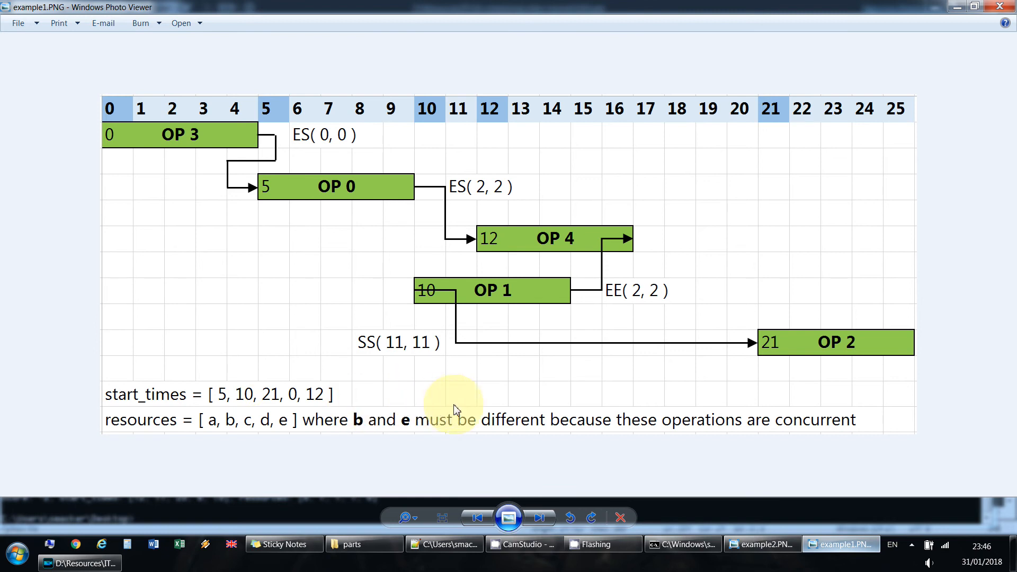
left_click(681, 543)
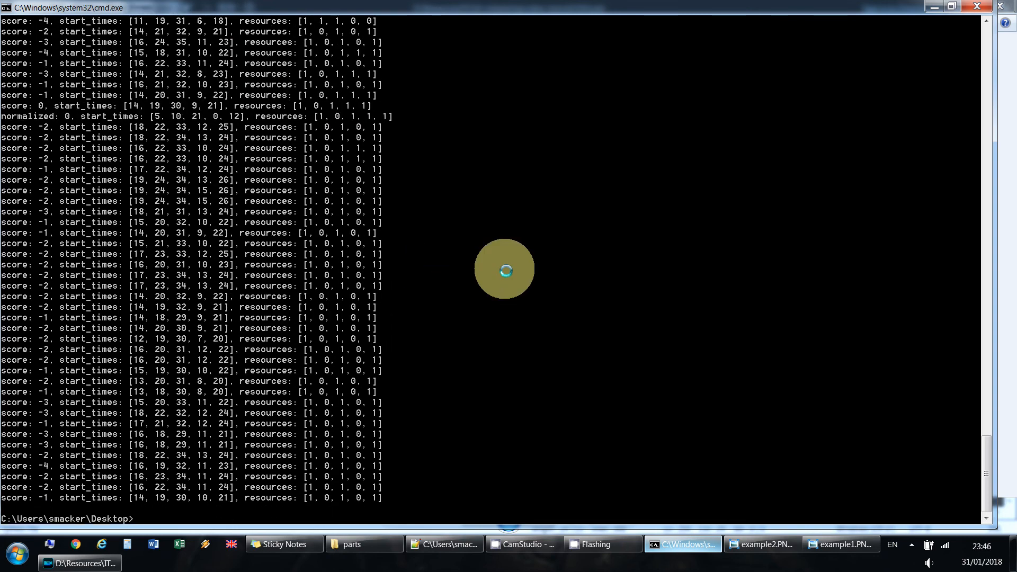
Change resourceCount to 1 in GAS.py, then show the example1.PNG diagram again
left_click(443, 544)
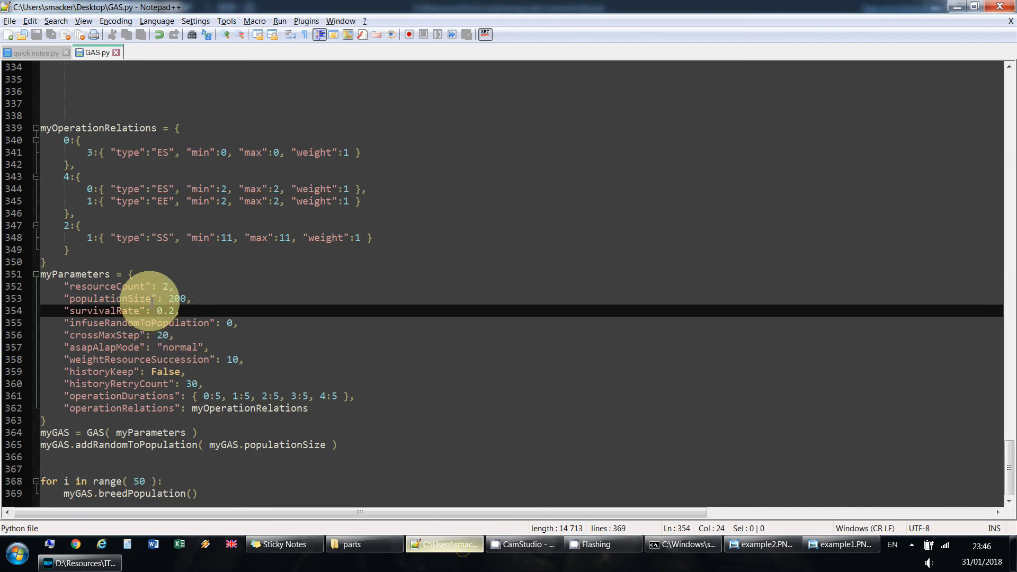
left_click(168, 286)
type("1")
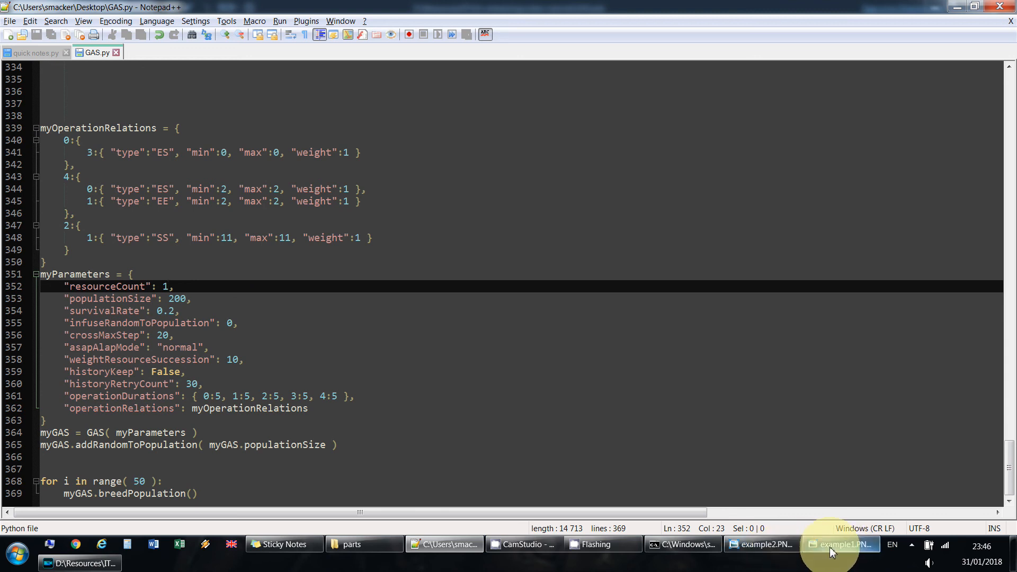
left_click(839, 543)
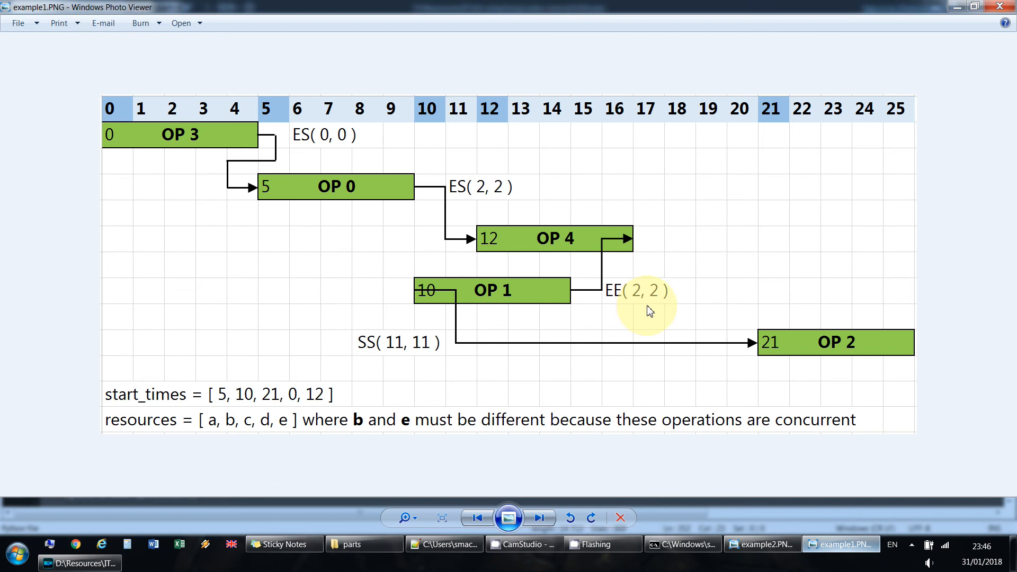
mouse_move(519, 272)
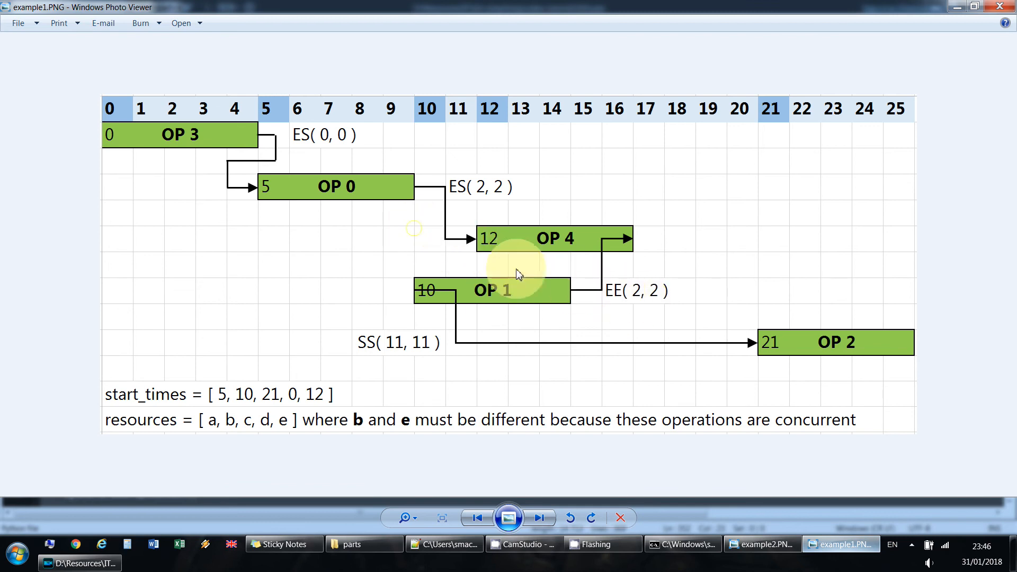
mouse_move(627, 485)
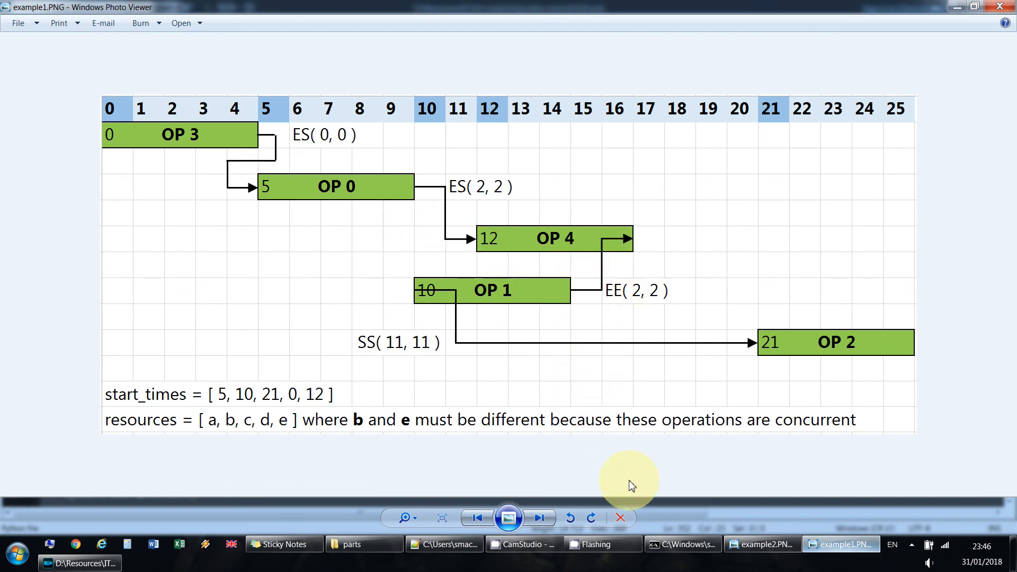
Switch to Command Prompt to rerun GAS.py with a single resource
left_click(681, 543)
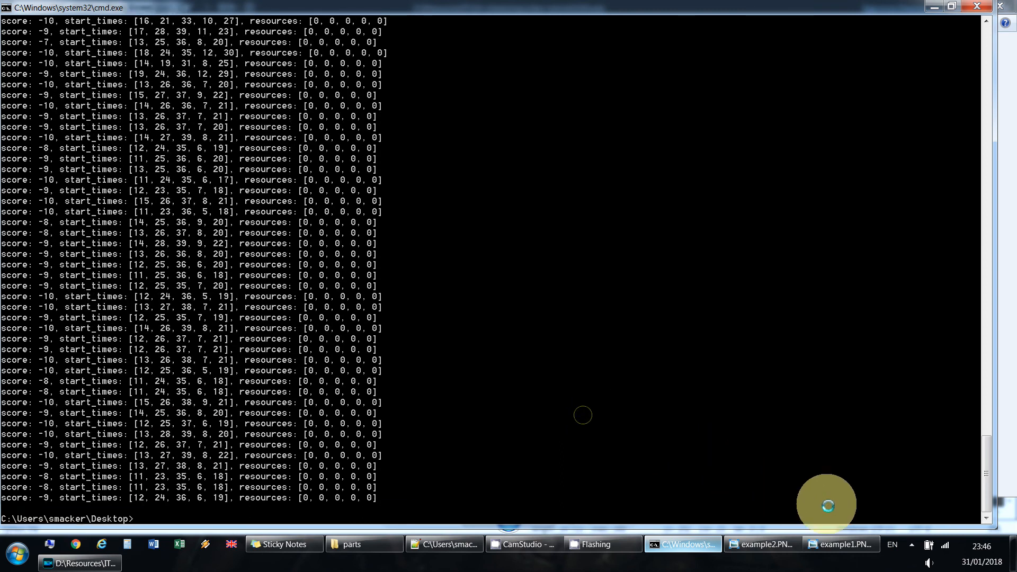
Show the first example diagram, then switch to example2.PNG with start times [5, 10, 21, 0, 15]
left_click(839, 544)
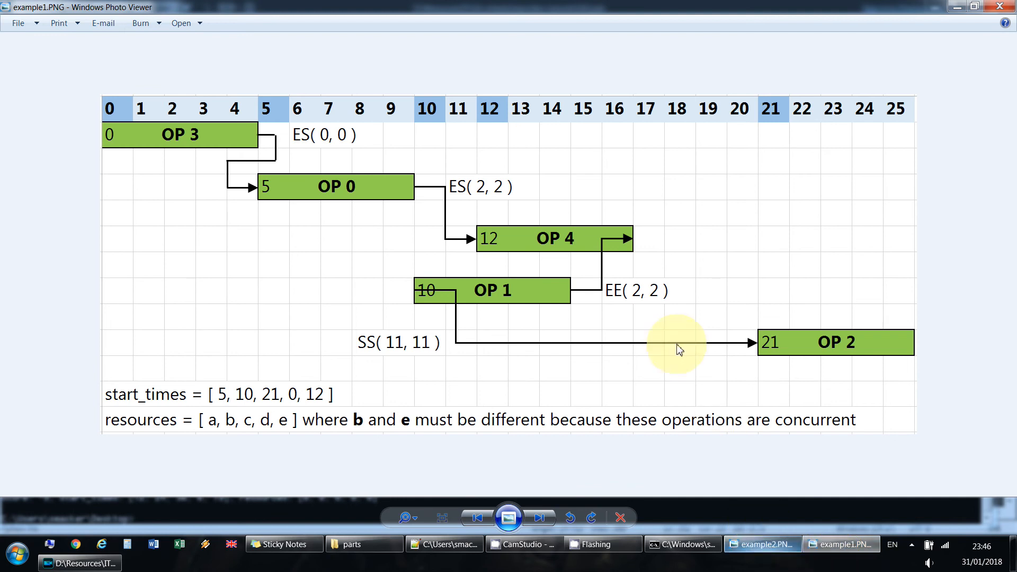
mouse_move(609, 249)
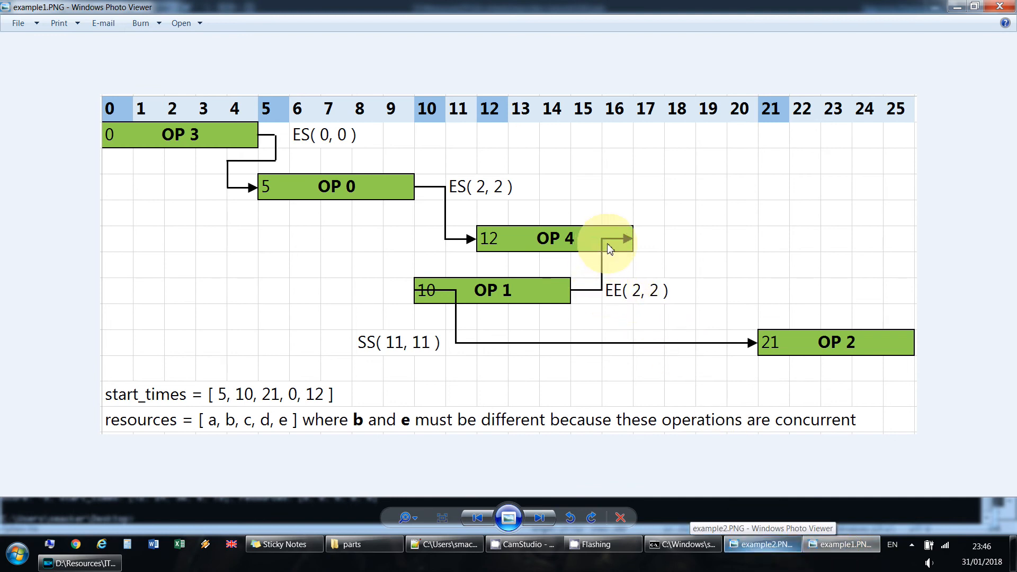
mouse_move(433, 193)
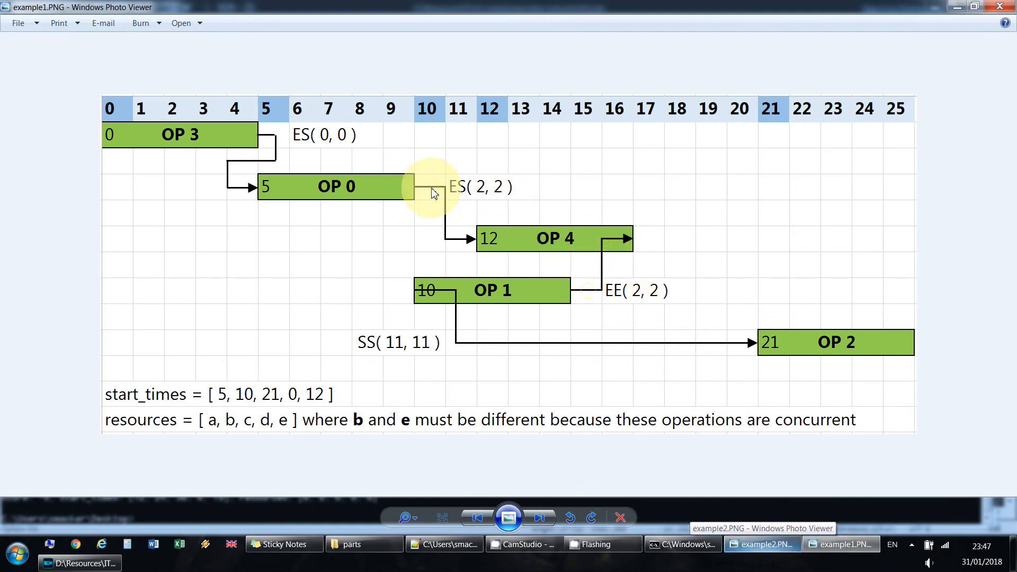
mouse_move(783, 489)
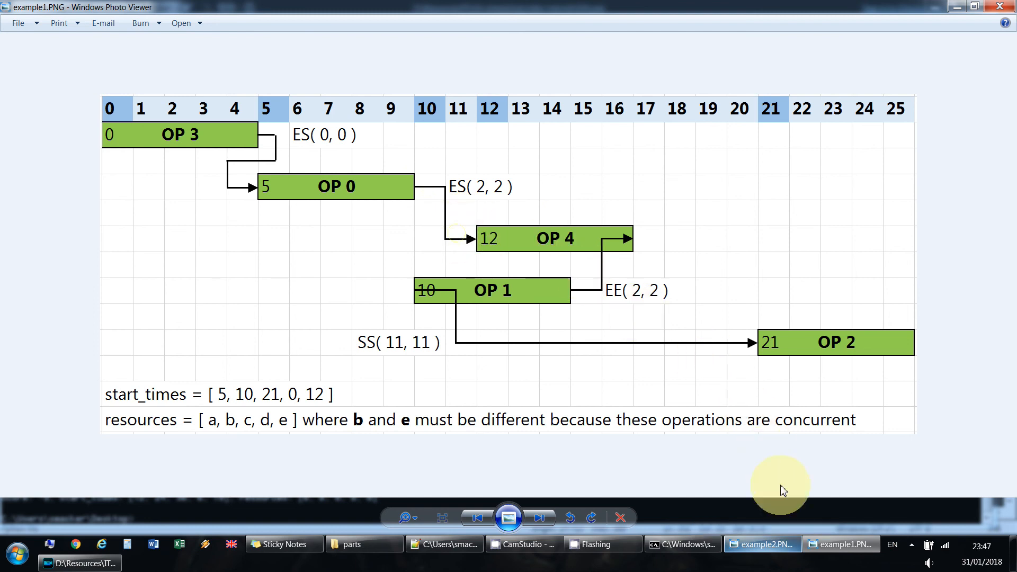
left_click(762, 543)
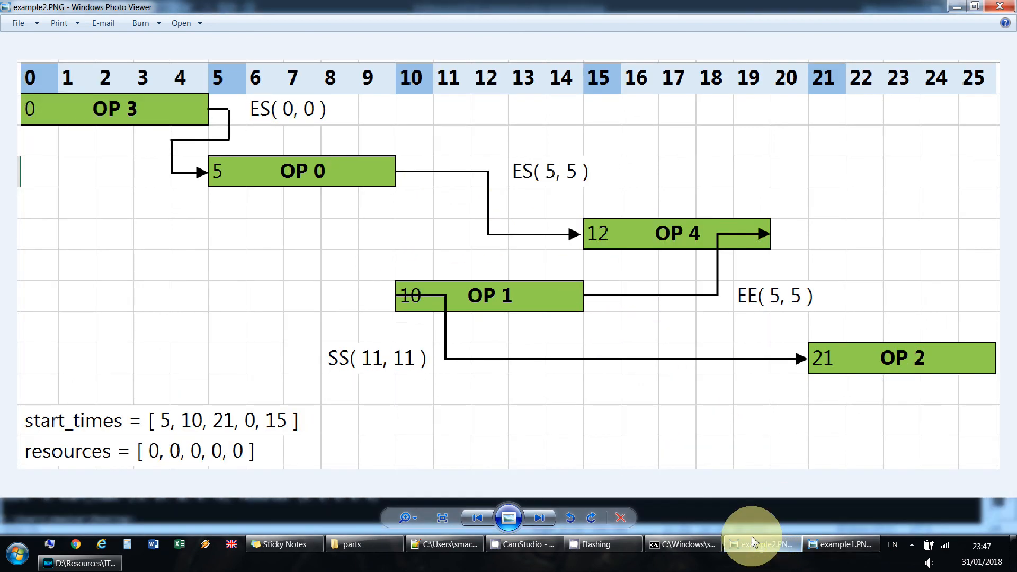
mouse_move(639, 425)
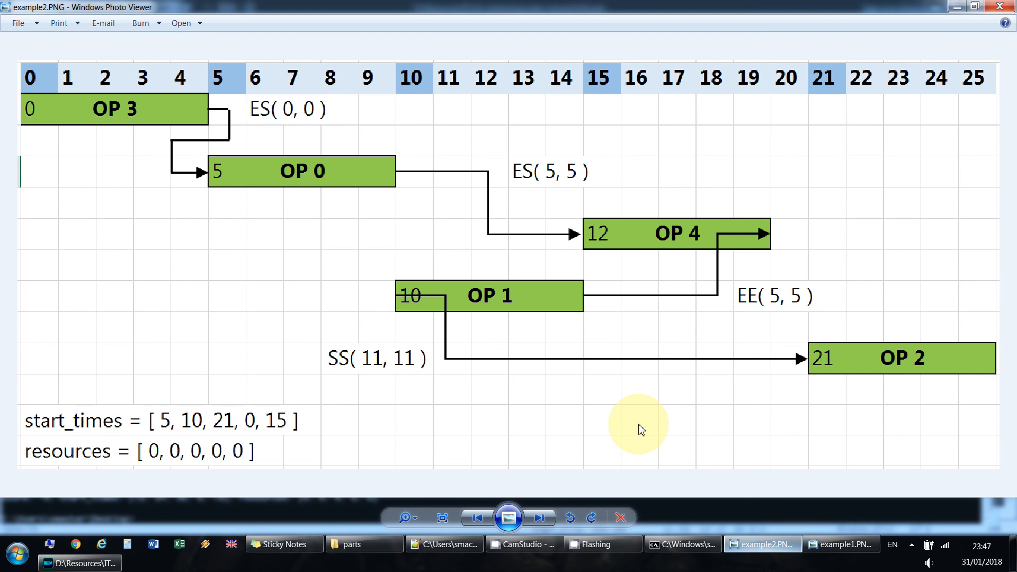
mouse_move(557, 329)
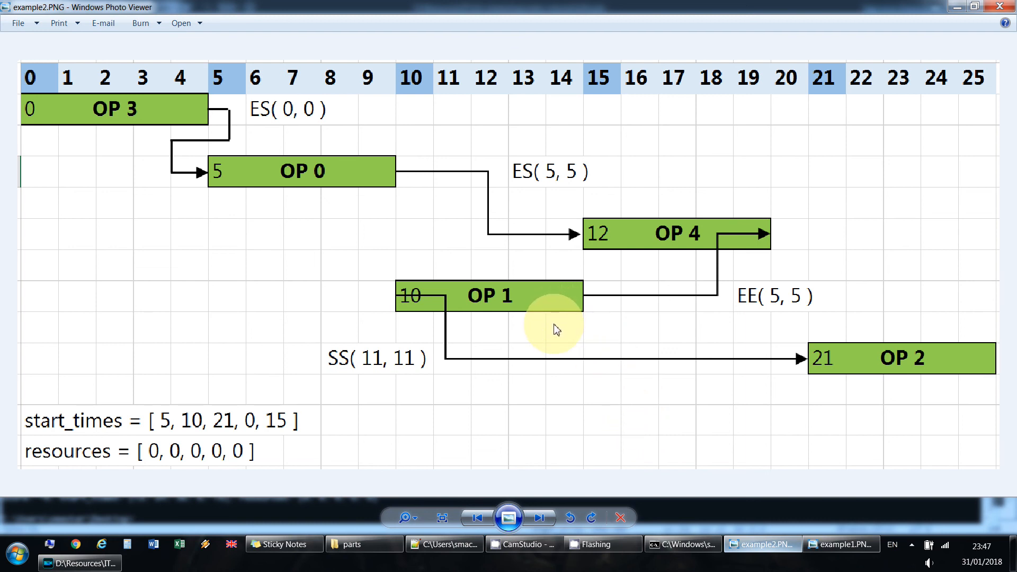
mouse_move(314, 454)
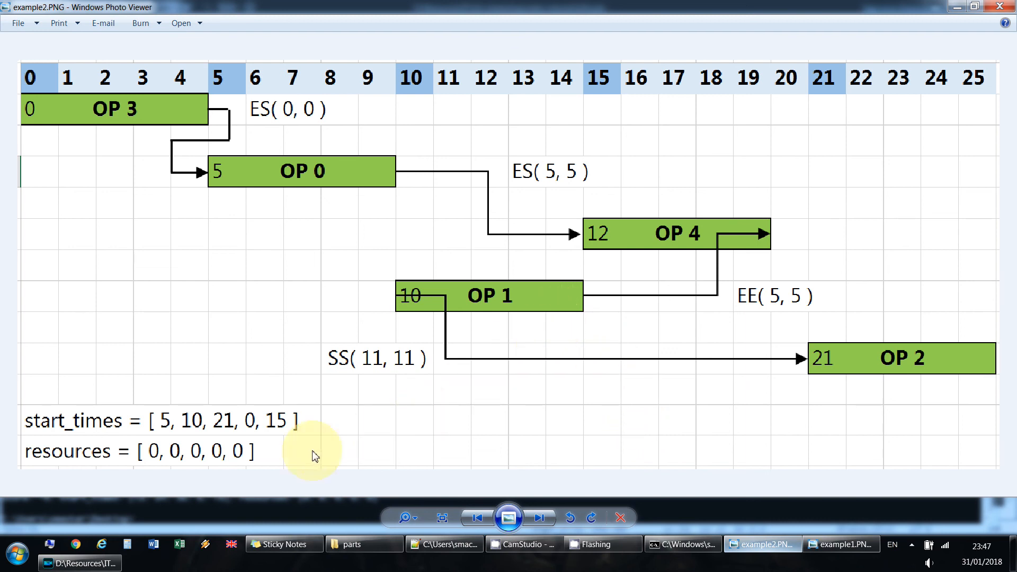
mouse_move(83, 454)
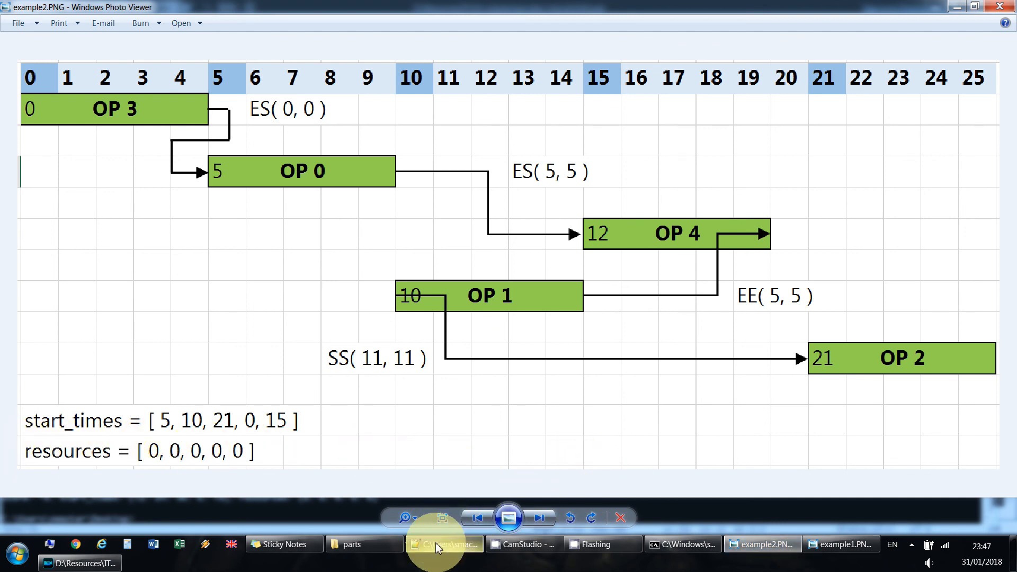
Check resourceCount 1 and operation 4's ES(5, 5)/EE(5, 5) relations in GAS.py, then return to cmd
left_click(444, 543)
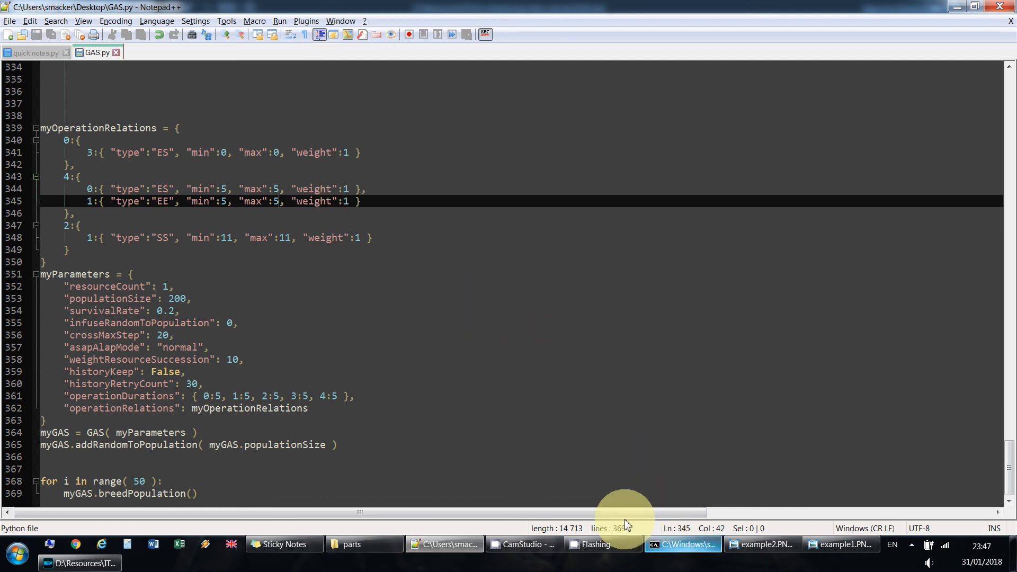
left_click(167, 286)
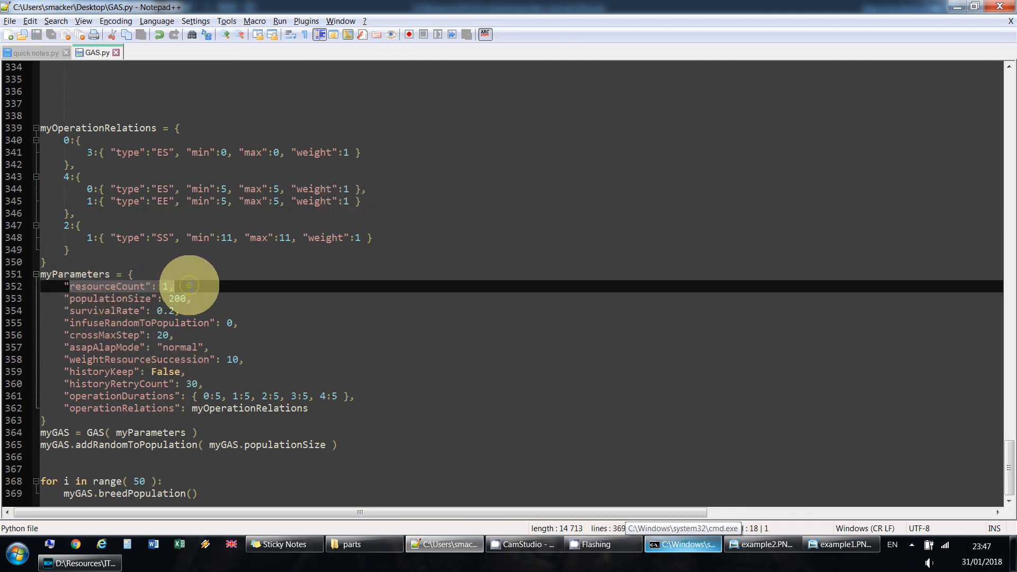
left_click(682, 543)
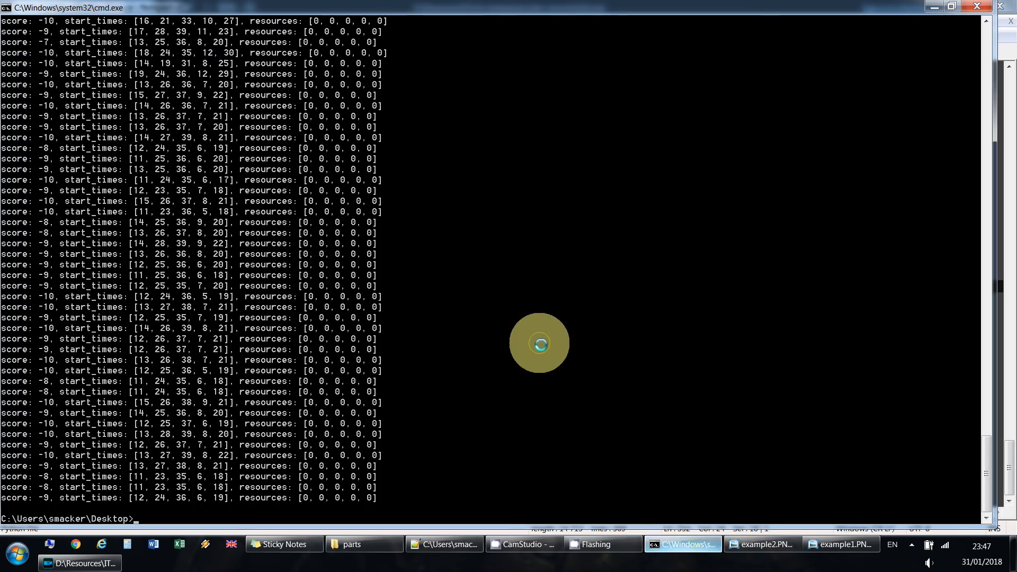
Run python GAS.py to get the normalized zero-score schedule [5, 10, 21, 0, 15]
type("python GAS.py")
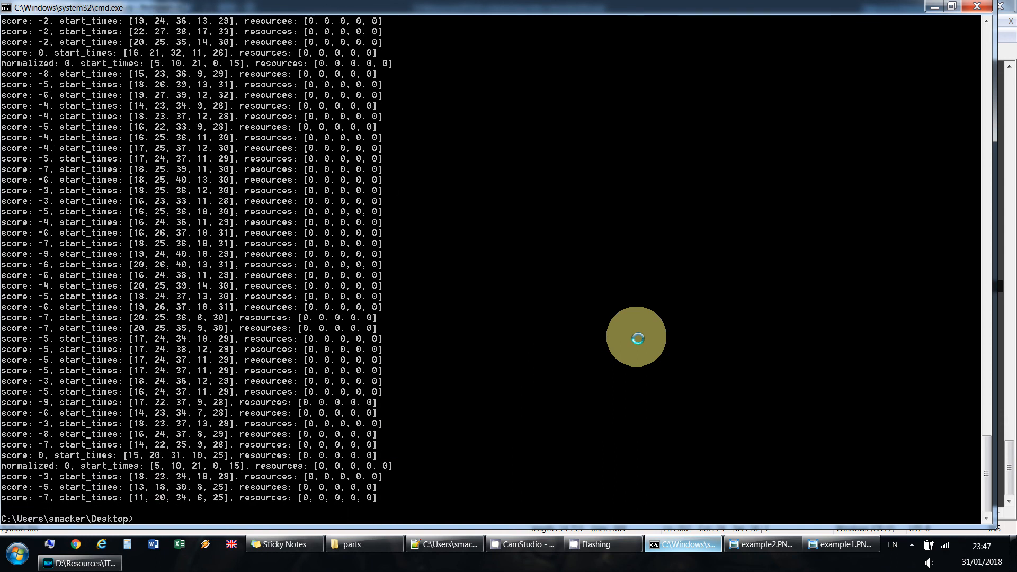
mouse_move(130, 74)
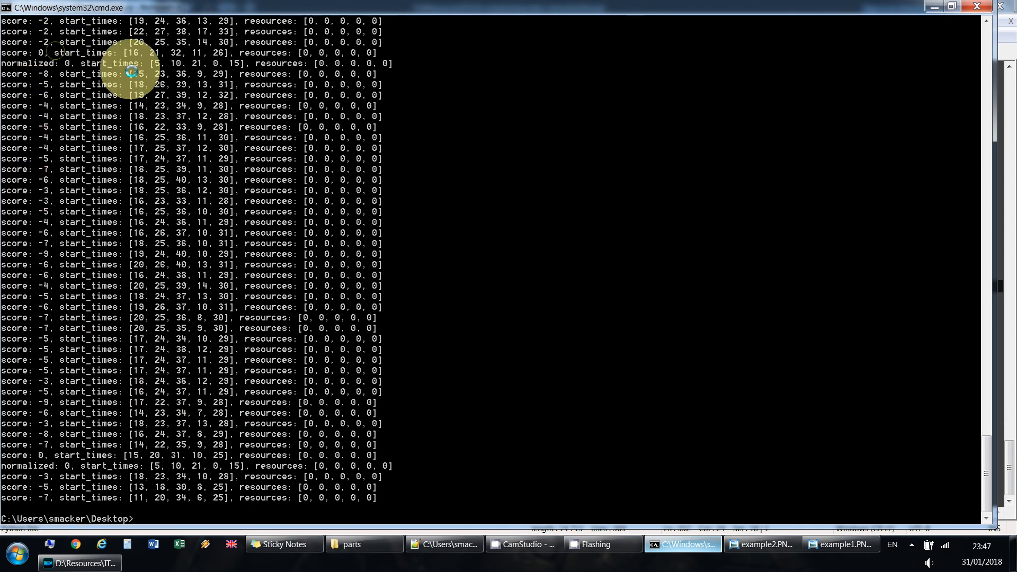
mouse_move(58, 465)
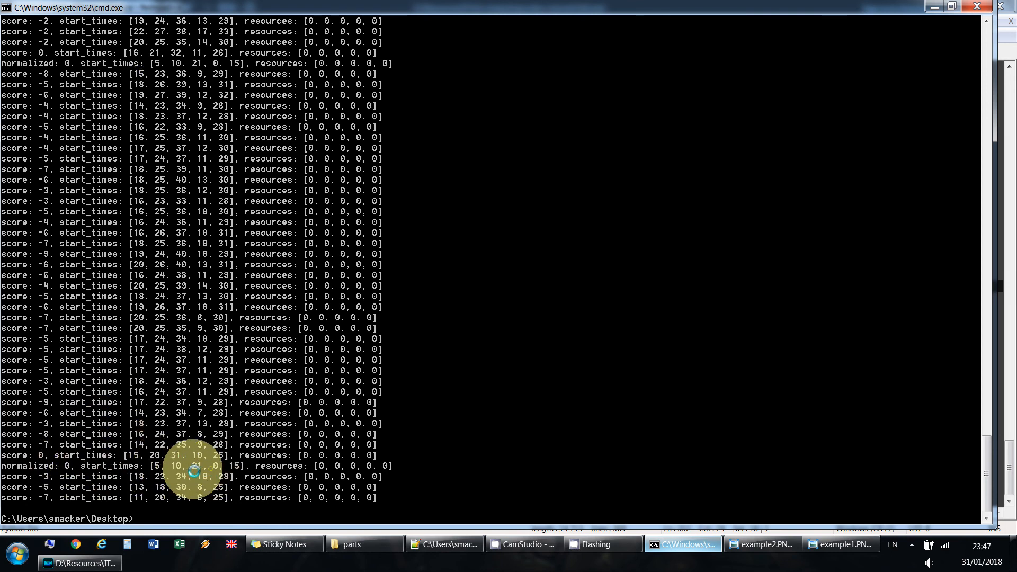
mouse_move(172, 465)
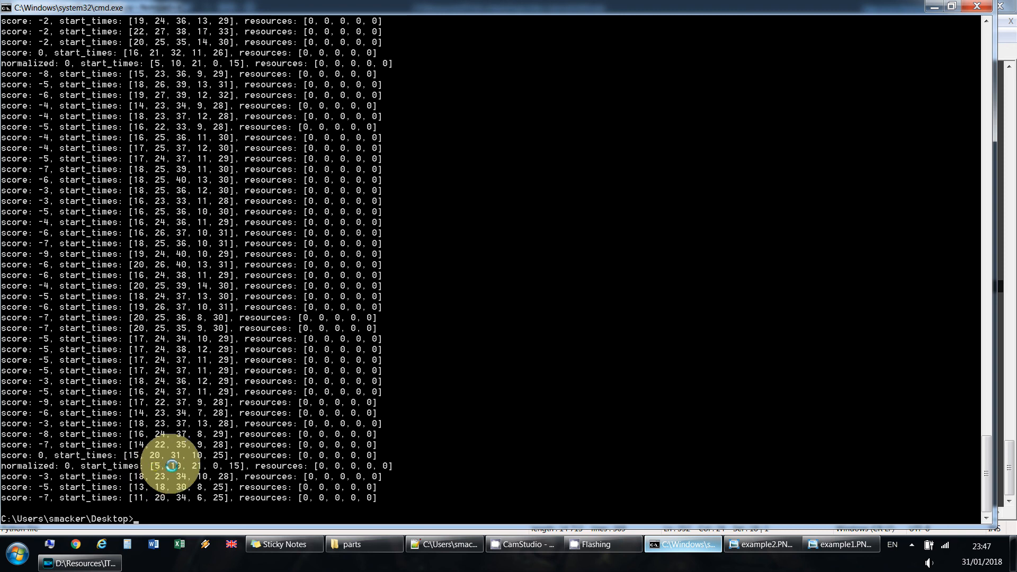
mouse_move(236, 465)
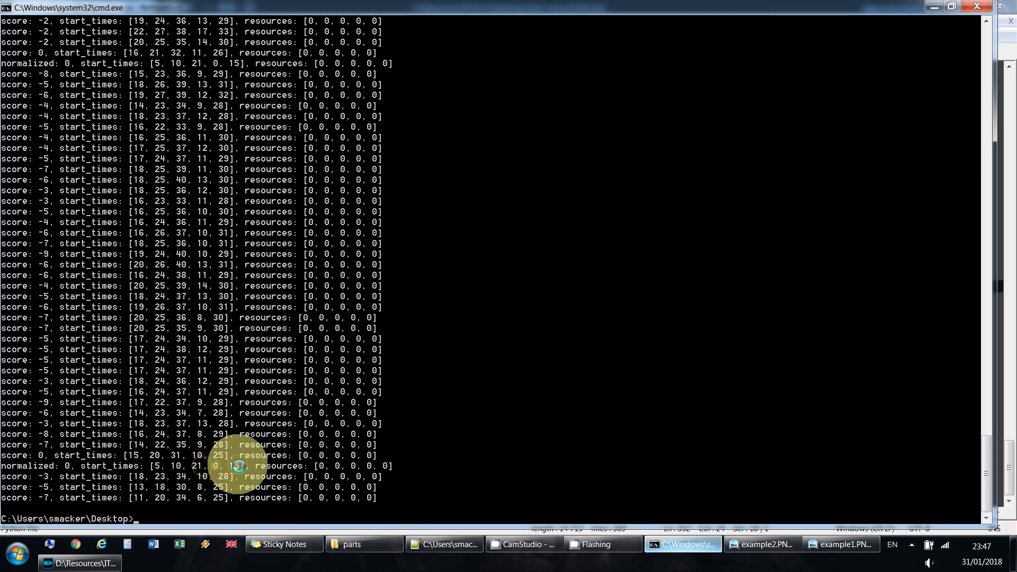
Compare the result with example2.PNG, then return to example1.PNG with start times [5, 10, 21, 0, 12]
left_click(760, 544)
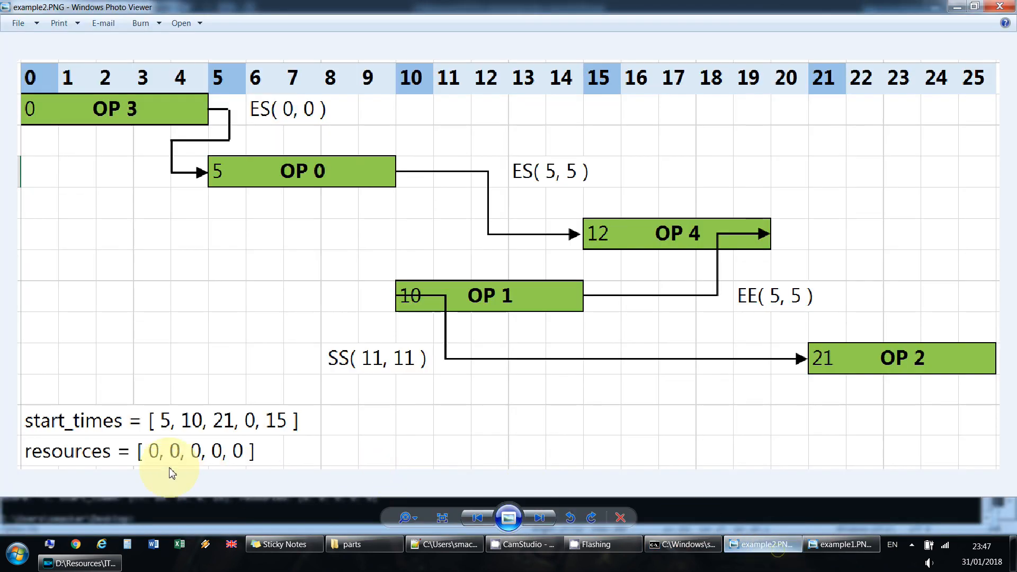
mouse_move(249, 421)
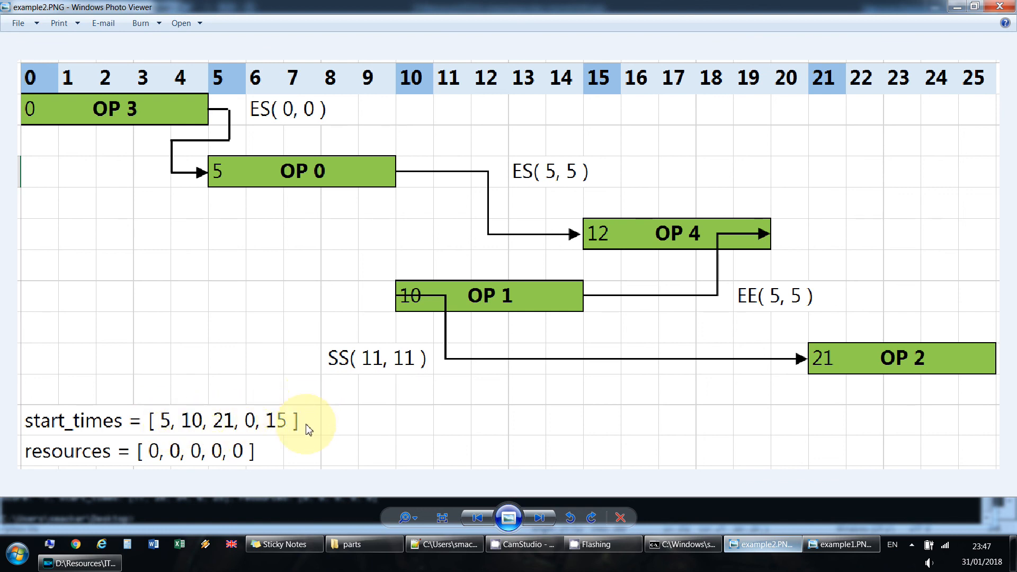
mouse_move(543, 198)
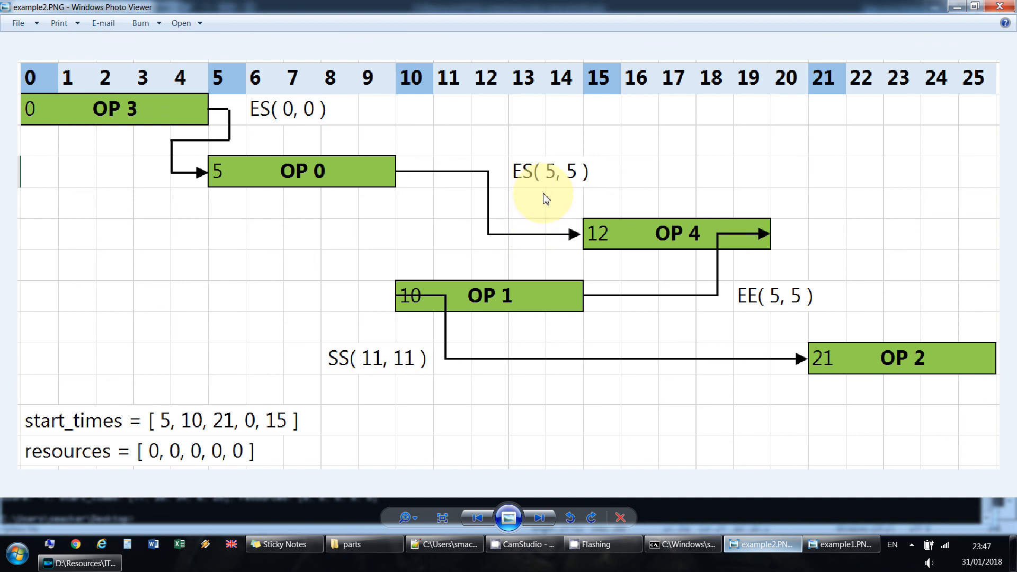
mouse_move(581, 175)
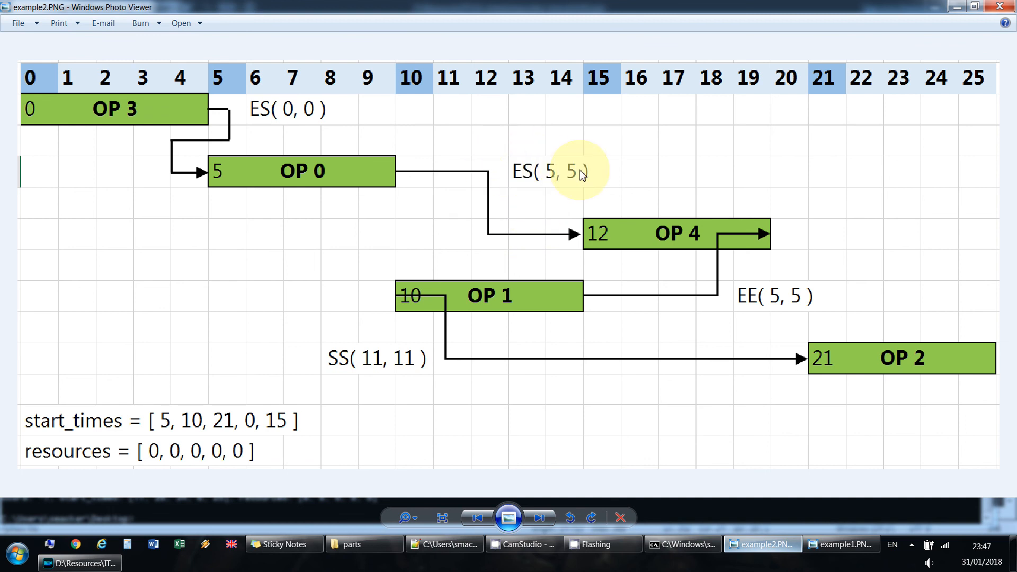
mouse_move(477, 300)
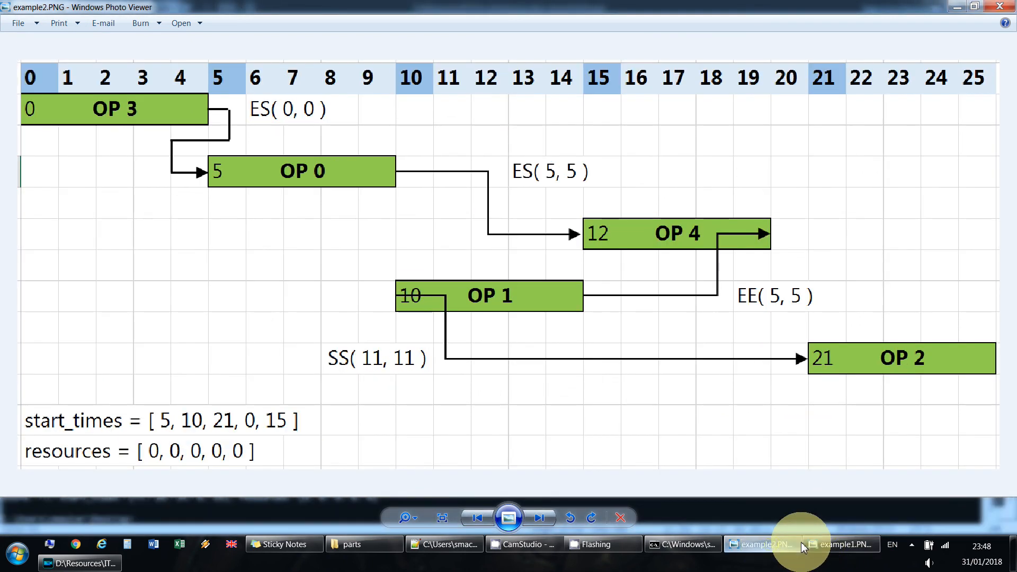
left_click(840, 543)
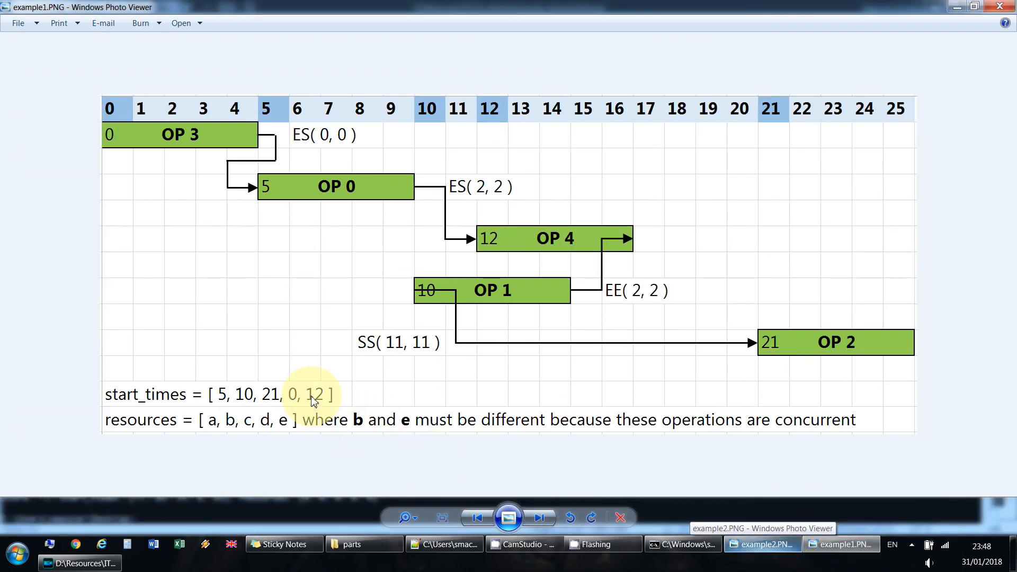
mouse_move(313, 395)
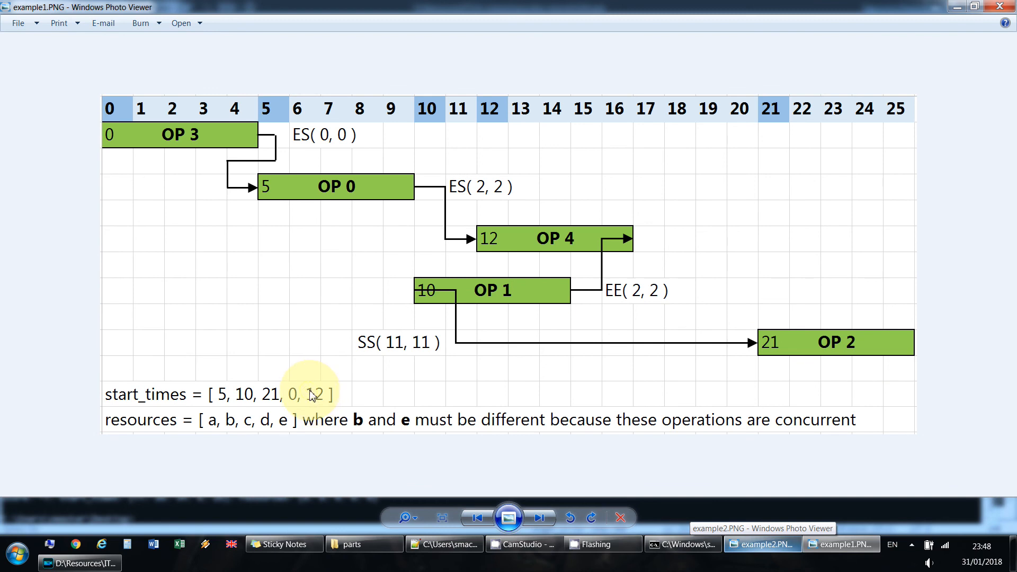
mouse_move(403, 334)
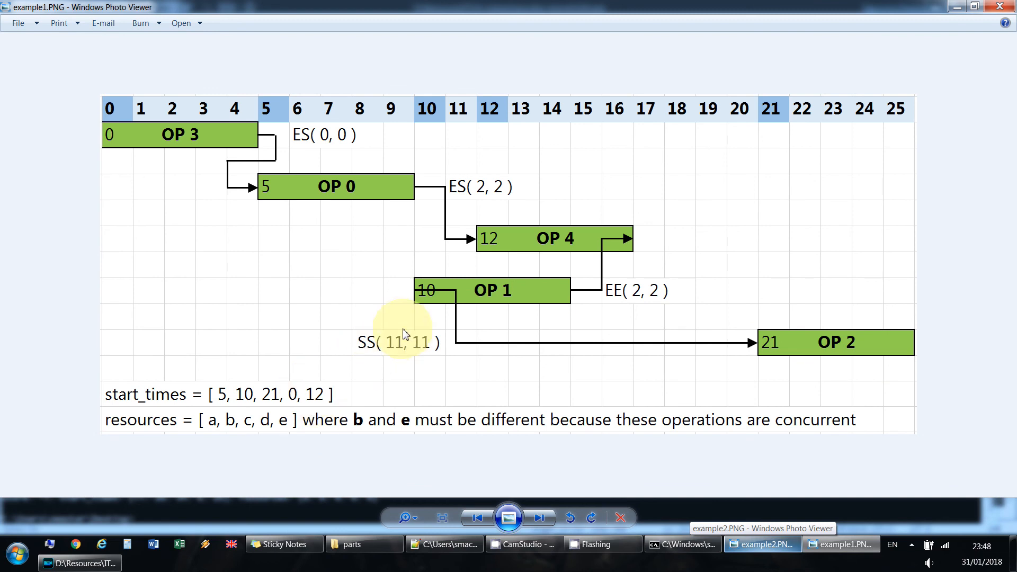
mouse_move(318, 395)
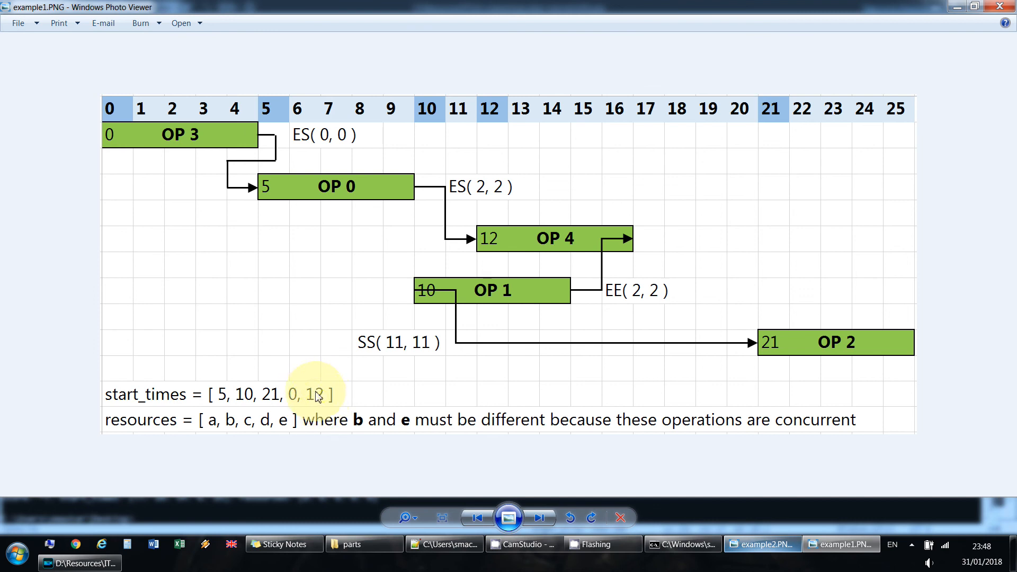